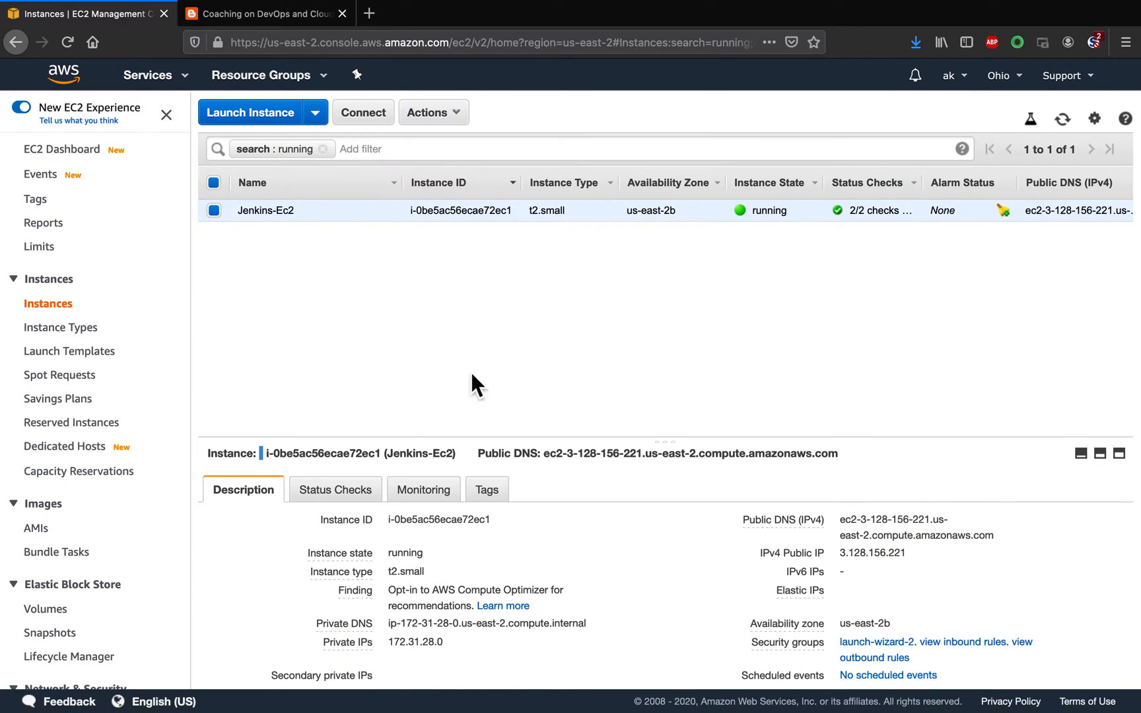
pyautogui.moveTo(875, 541)
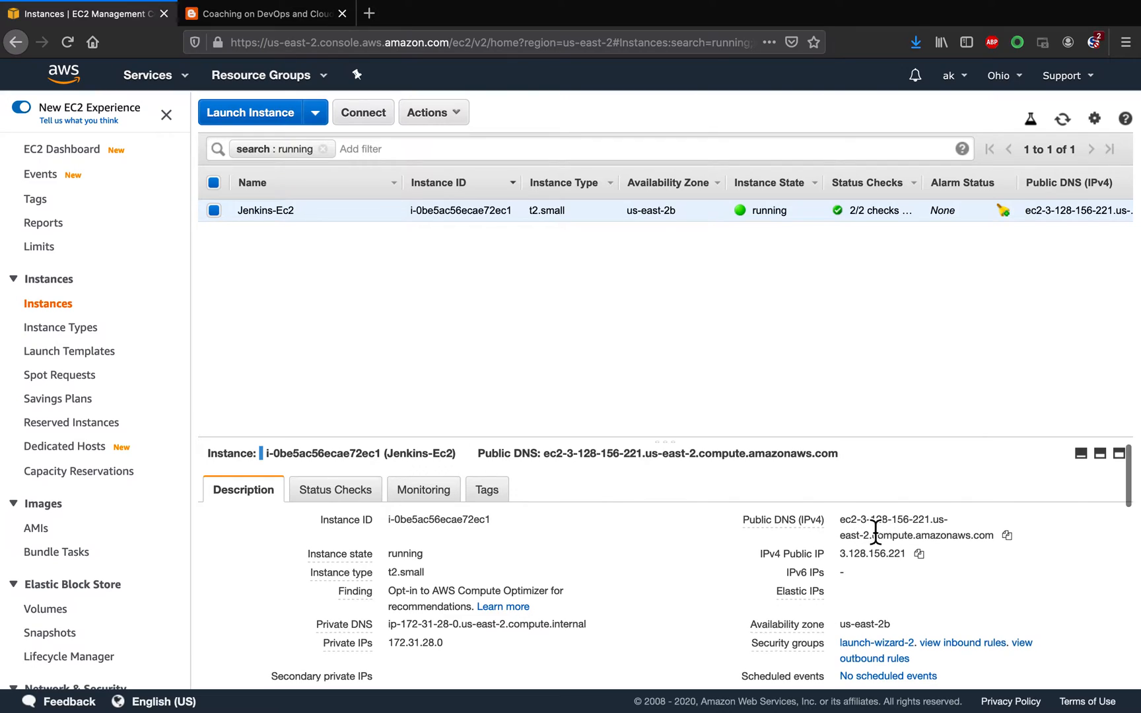
pyautogui.moveTo(898, 564)
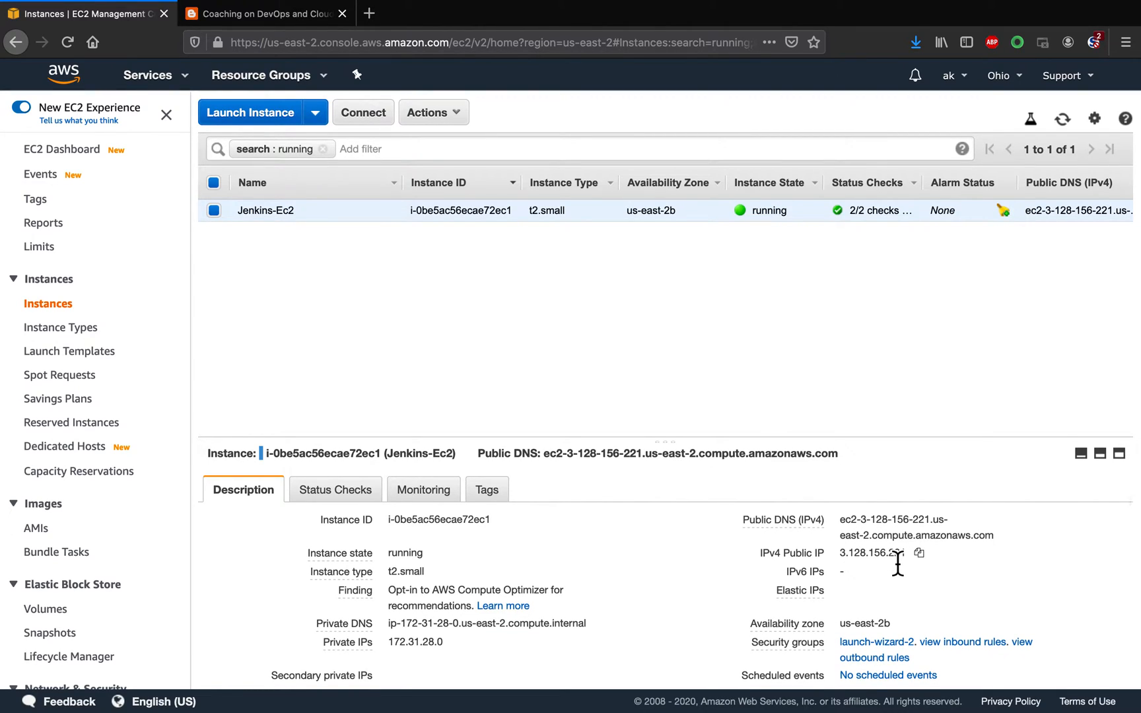
pyautogui.moveTo(340, 218)
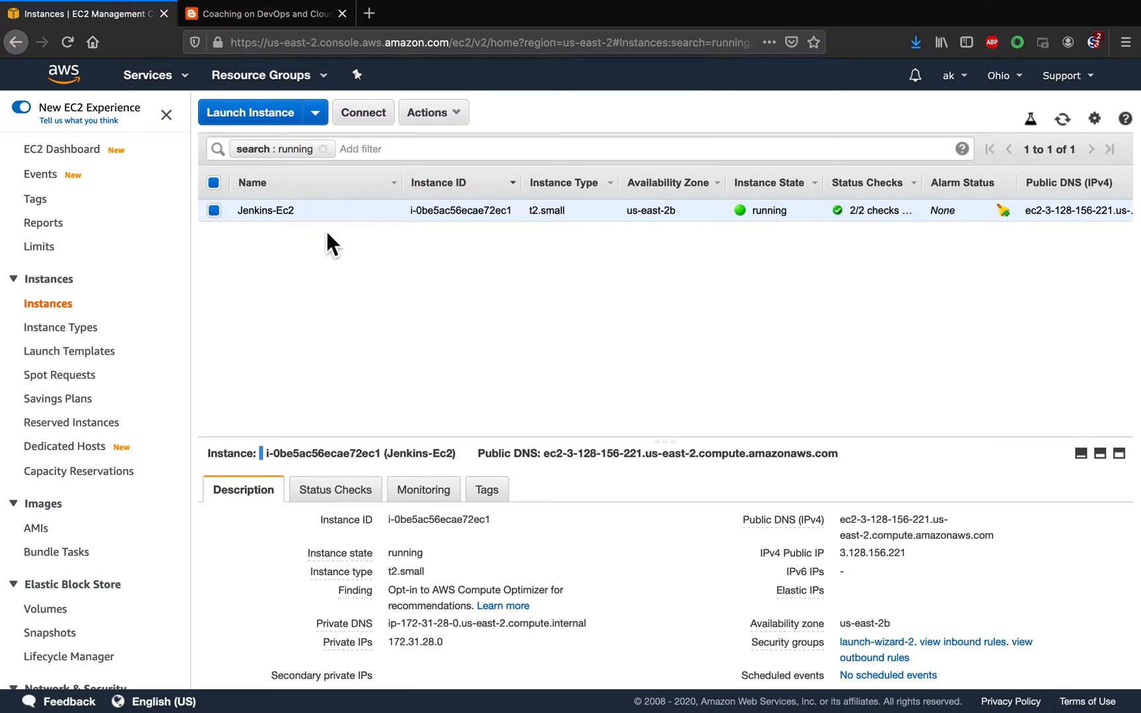
pyautogui.moveTo(812, 562)
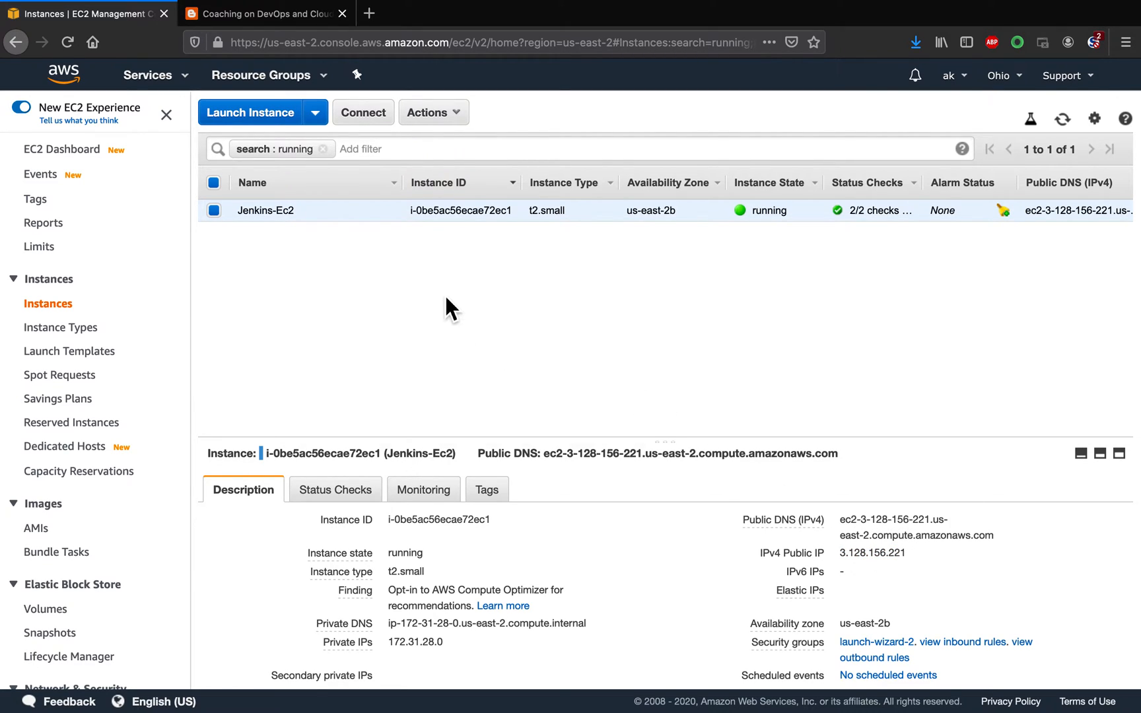
# Scroll through the coachdevops.com tutorial on allocating and associating an Elastic IP.
pyautogui.click(276, 13)
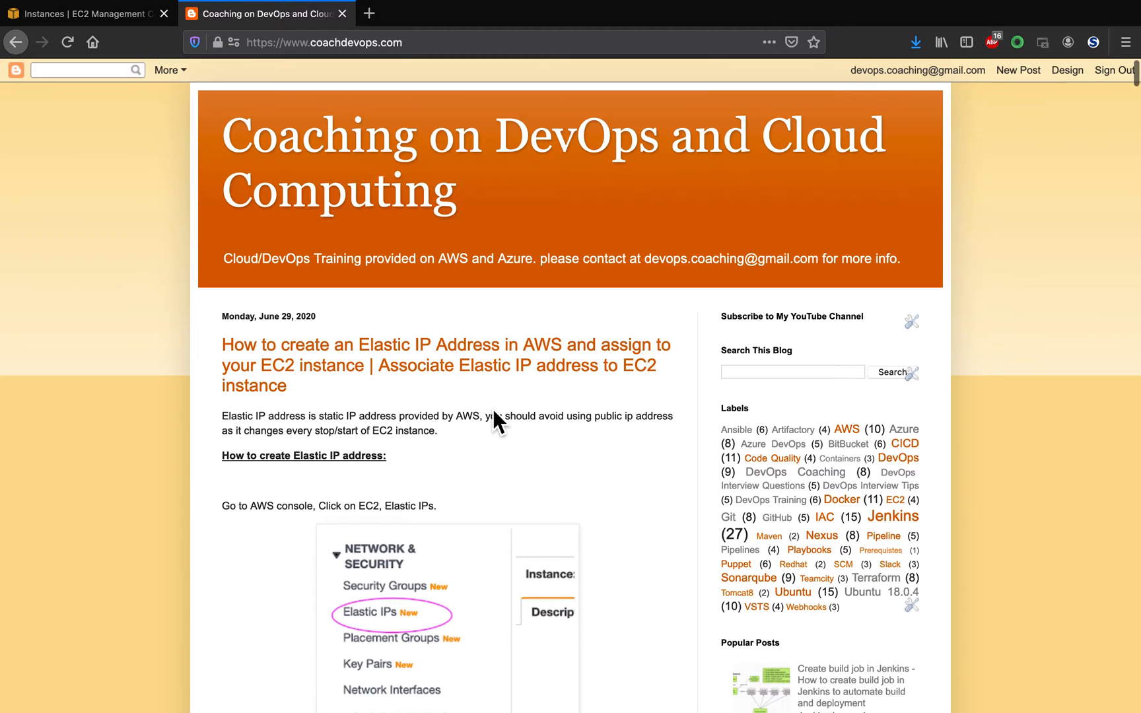
pyautogui.scroll(-3)
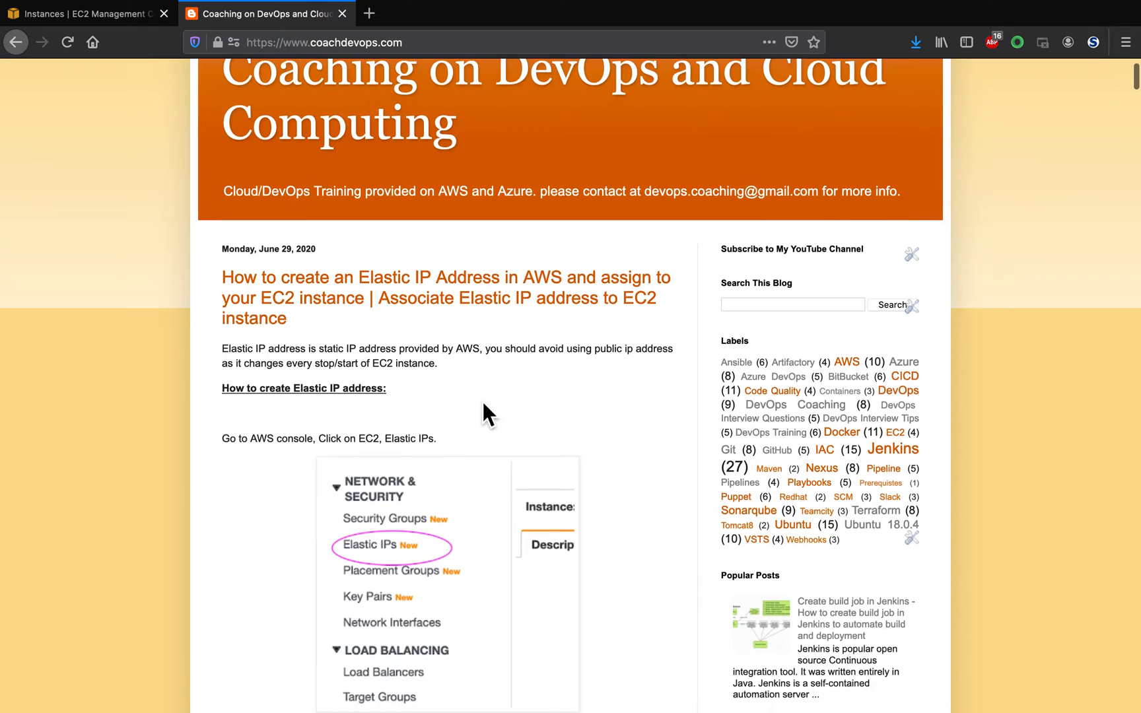
pyautogui.scroll(-3)
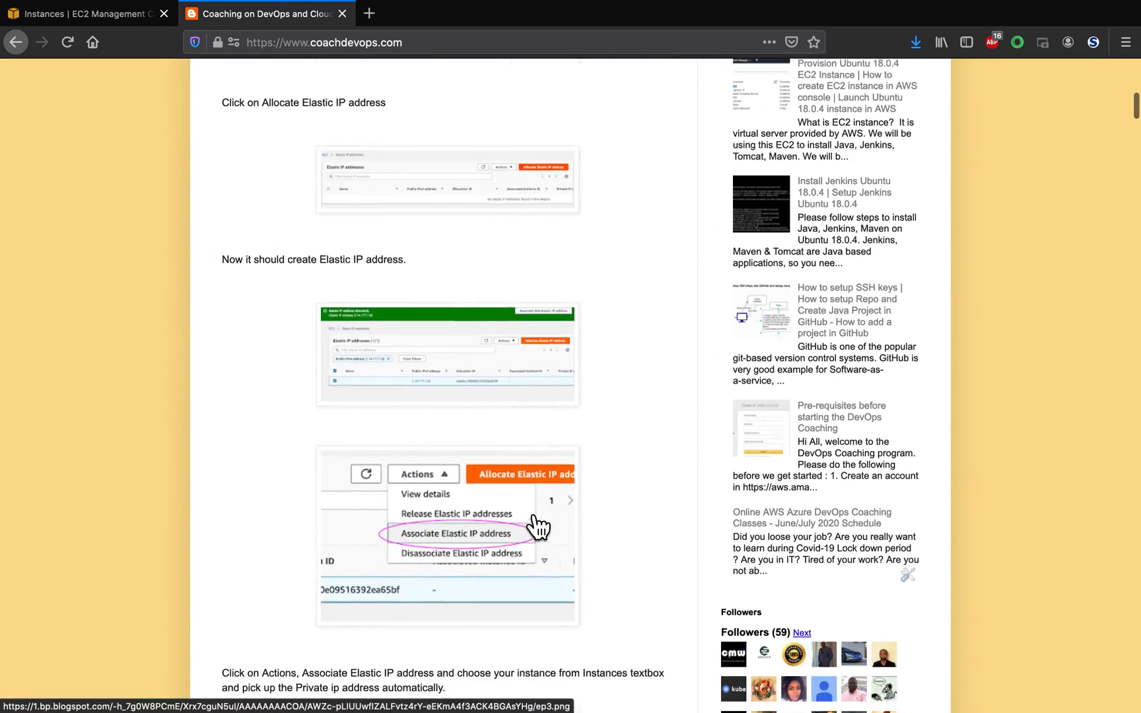
pyautogui.scroll(-3)
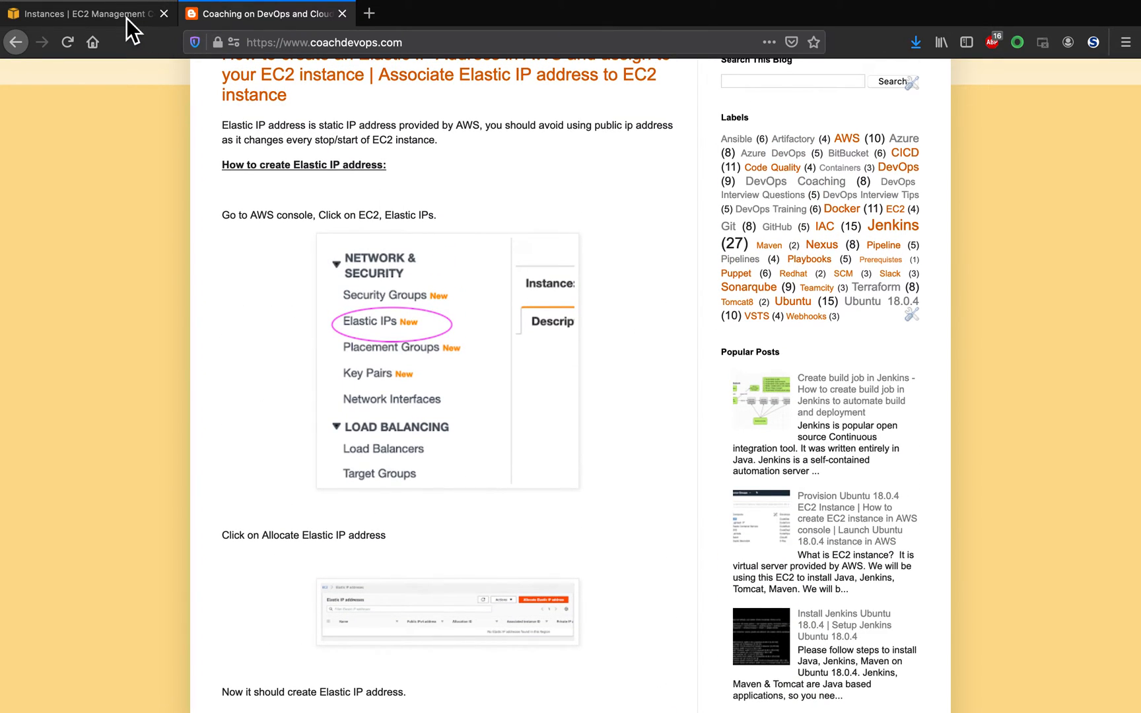
# Return to the EC2 console showing Jenkins-Ec2 at 3.128.156.221 and scroll to Network & Security.
pyautogui.click(86, 15)
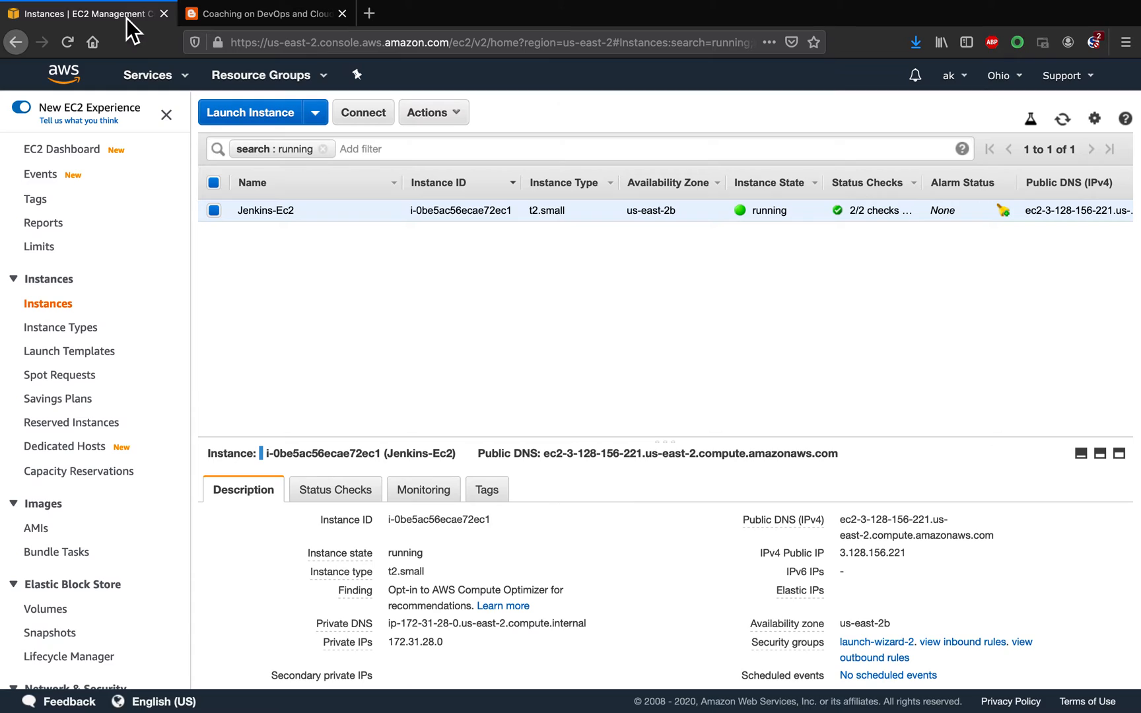
pyautogui.moveTo(459, 377)
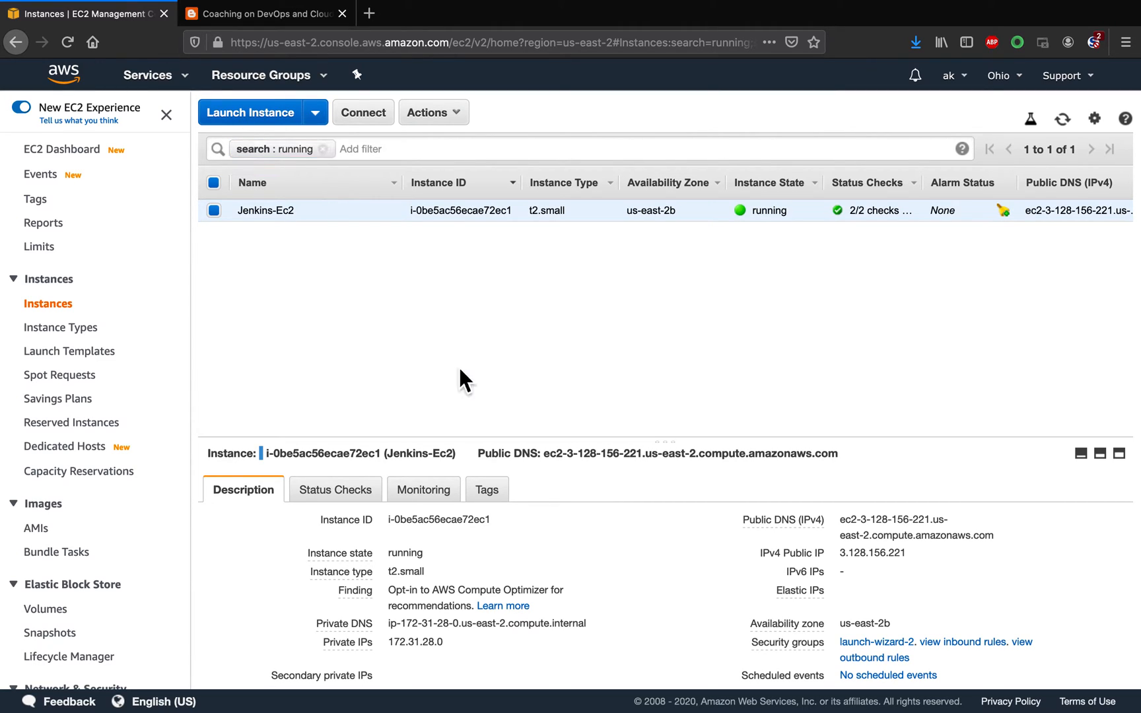
pyautogui.moveTo(352, 225)
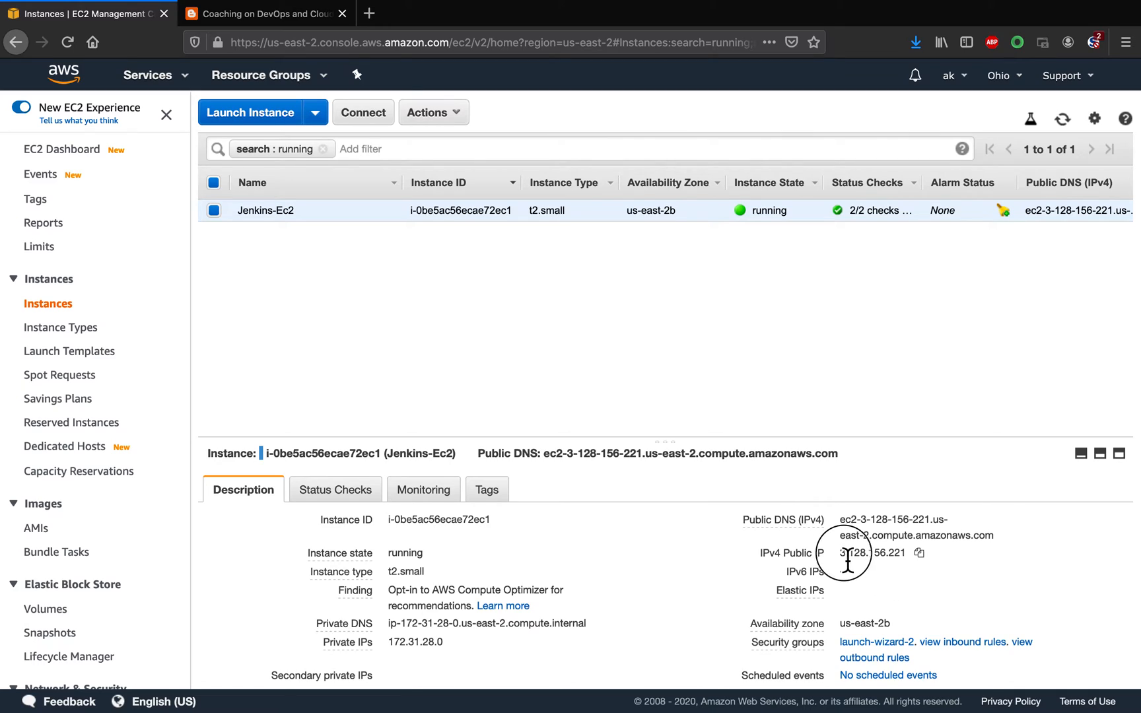
pyautogui.moveTo(863, 408)
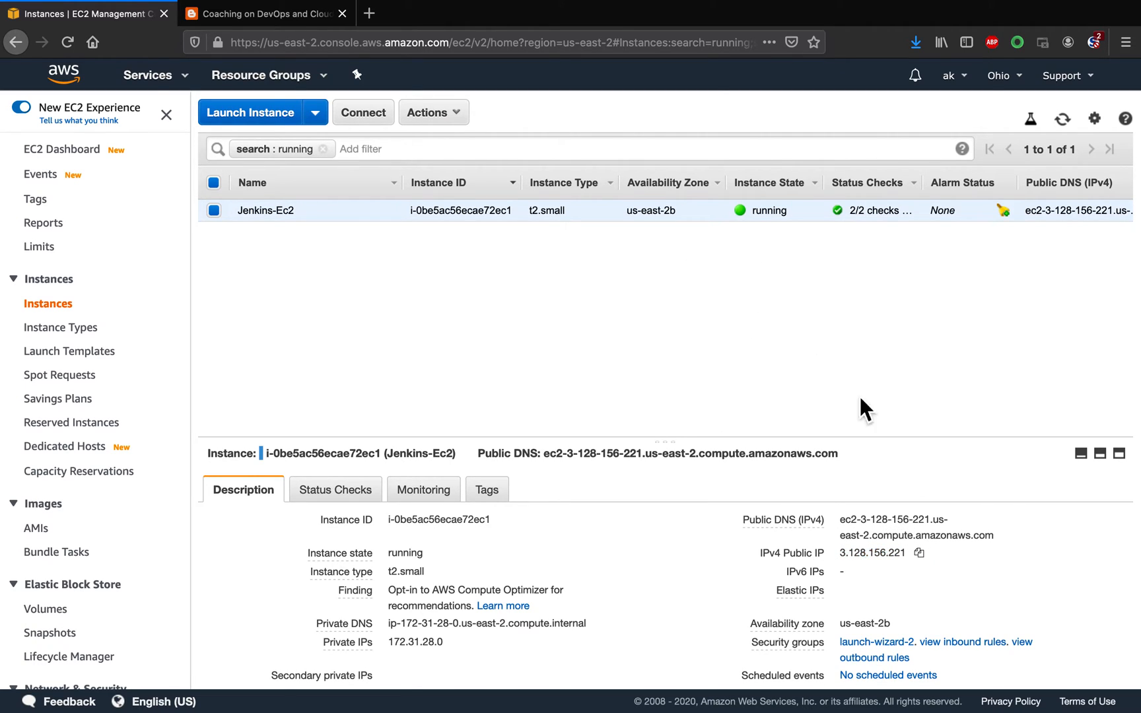
pyautogui.moveTo(868, 566)
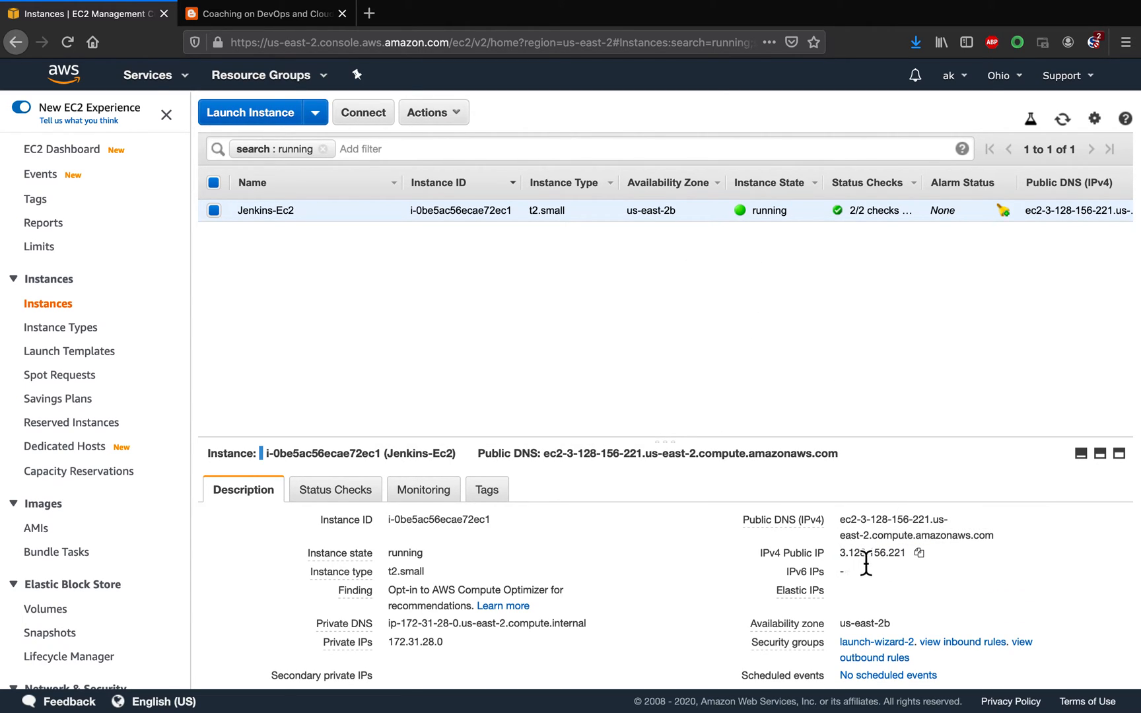
pyautogui.moveTo(404, 334)
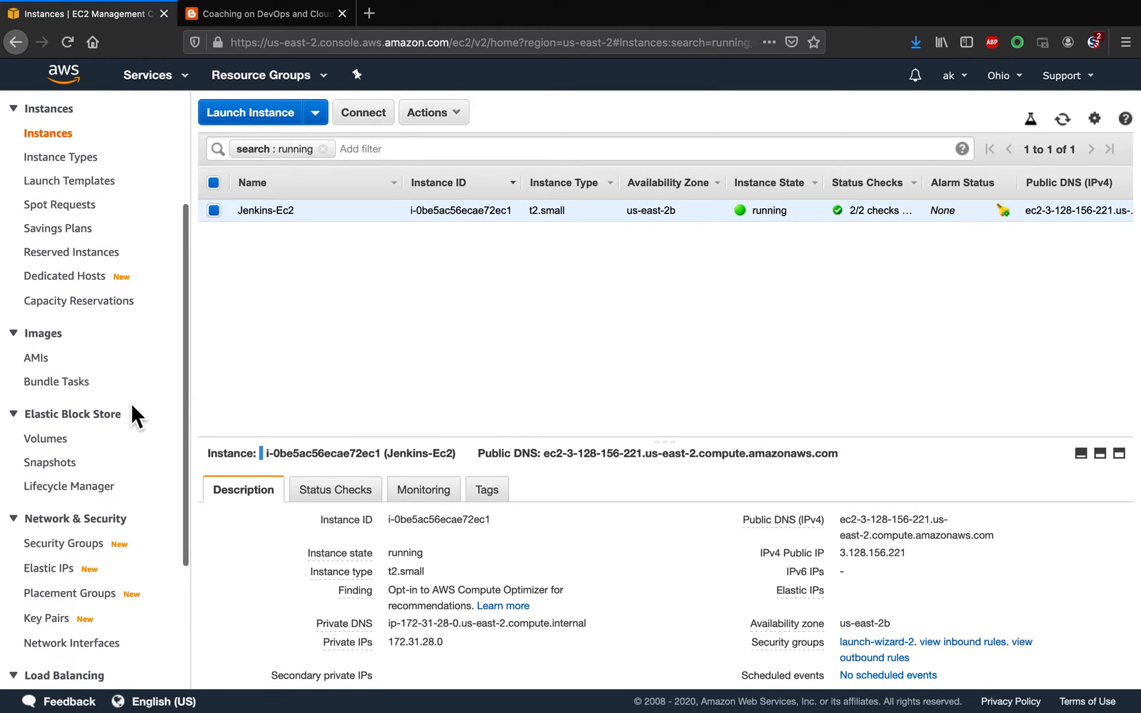
pyautogui.scroll(-3)
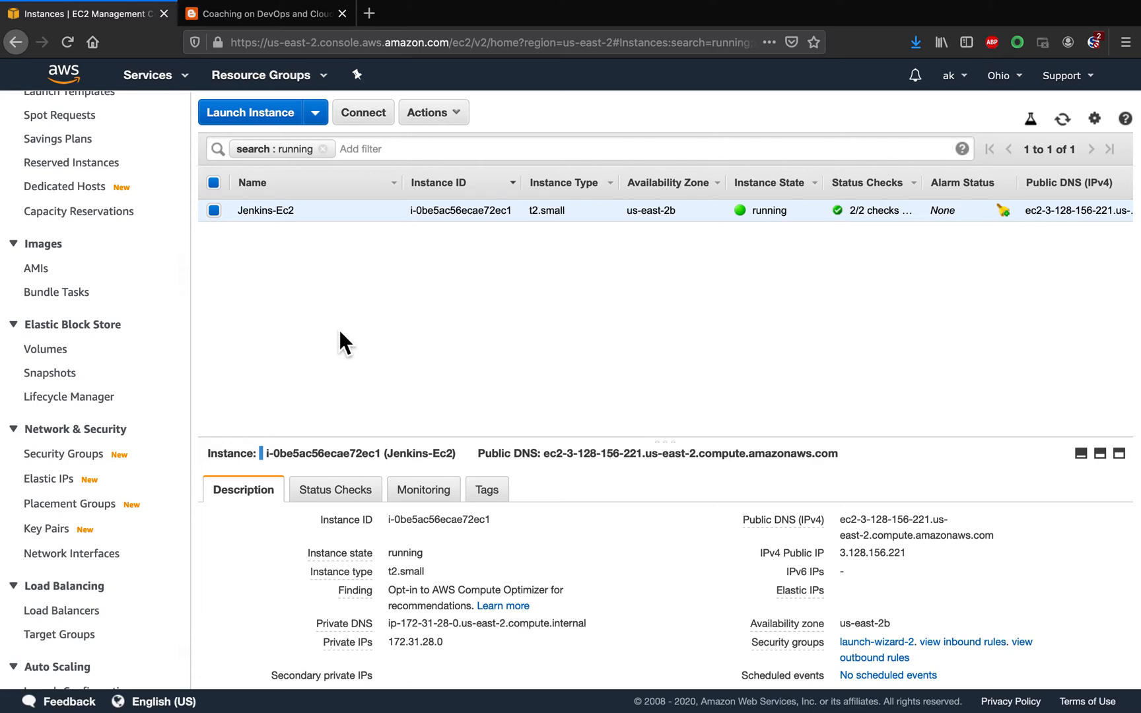
pyautogui.moveTo(48, 479)
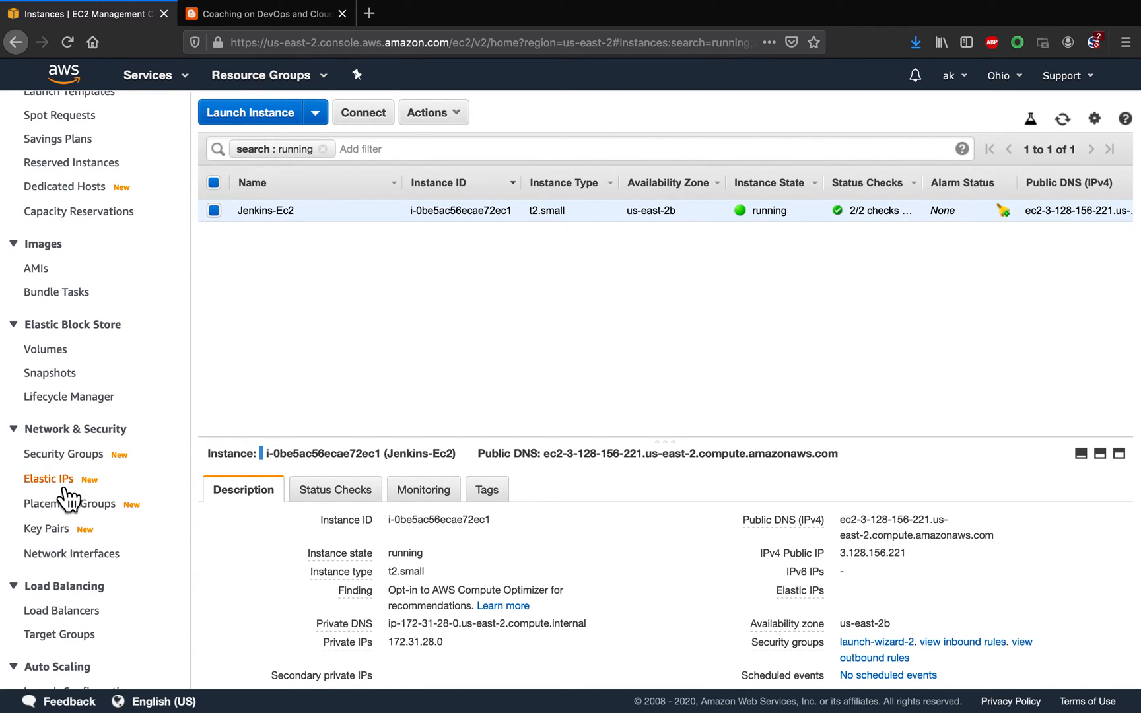
# Allocate new Elastic IP 3.18.252.16 from Amazon's address pool on the Elastic IPs page.
pyautogui.click(48, 478)
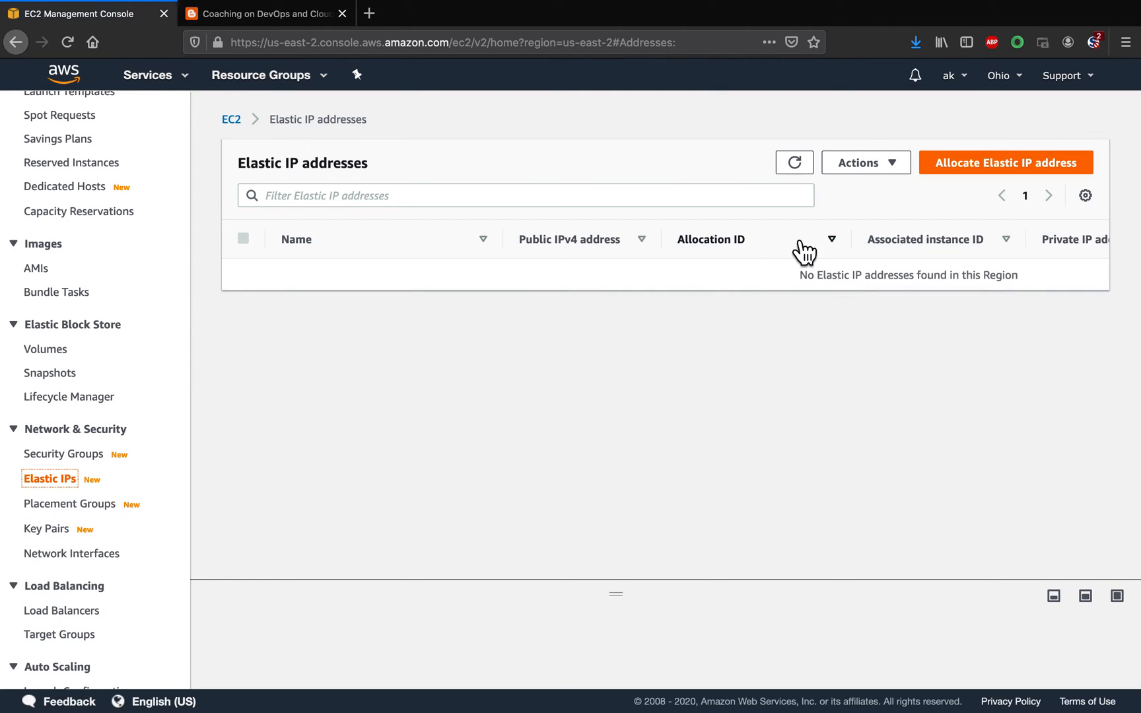
pyautogui.moveTo(995, 189)
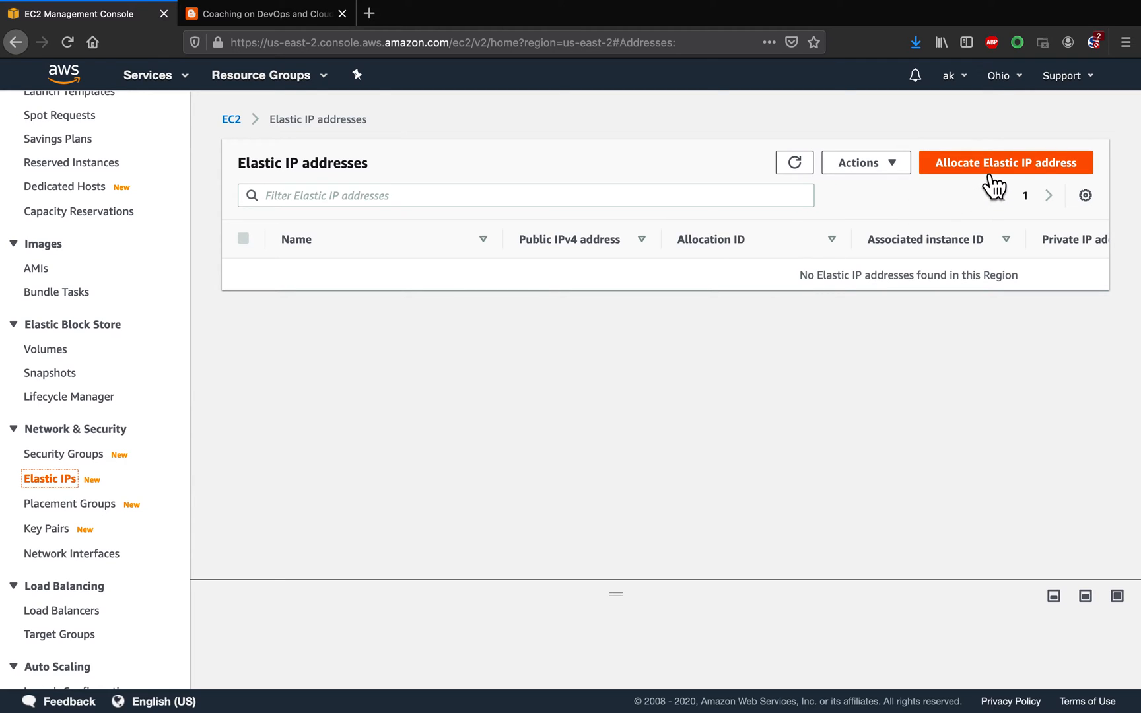
pyautogui.click(1008, 162)
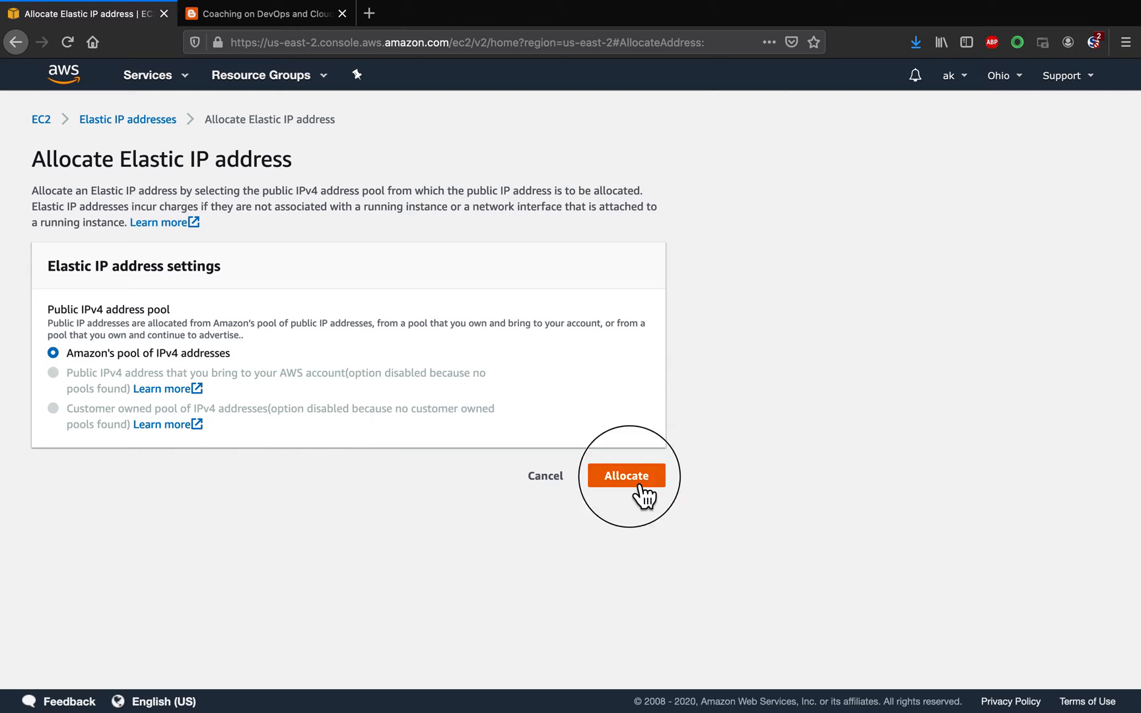
pyautogui.click(626, 475)
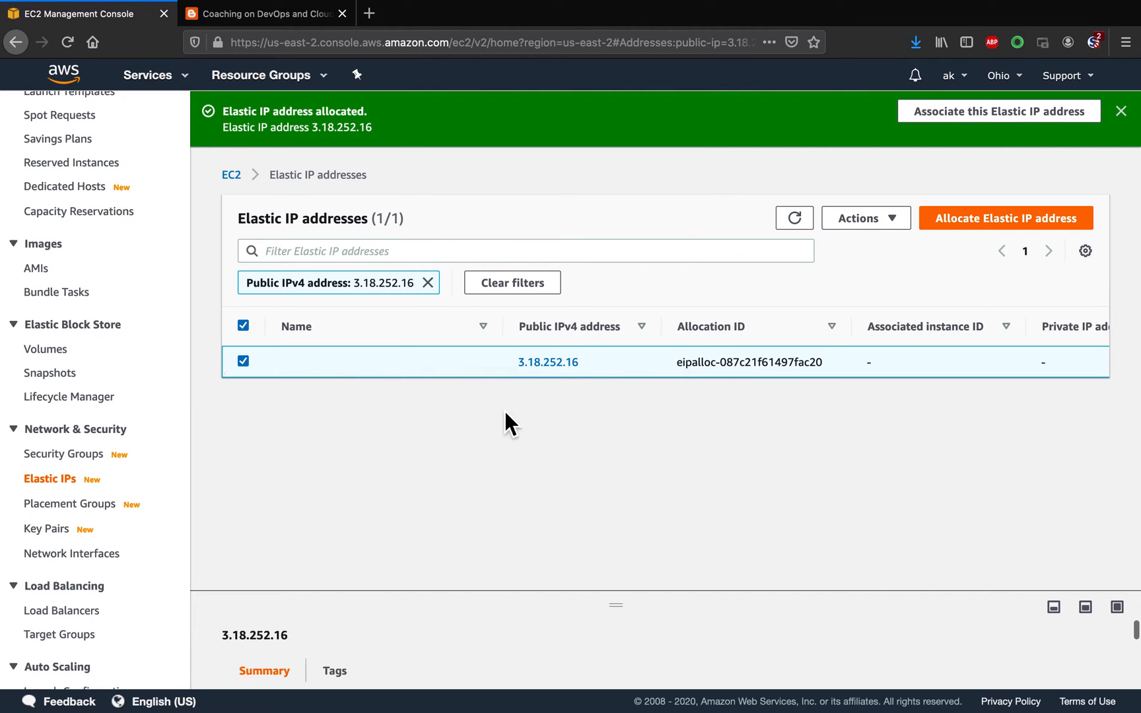
pyautogui.moveTo(549, 393)
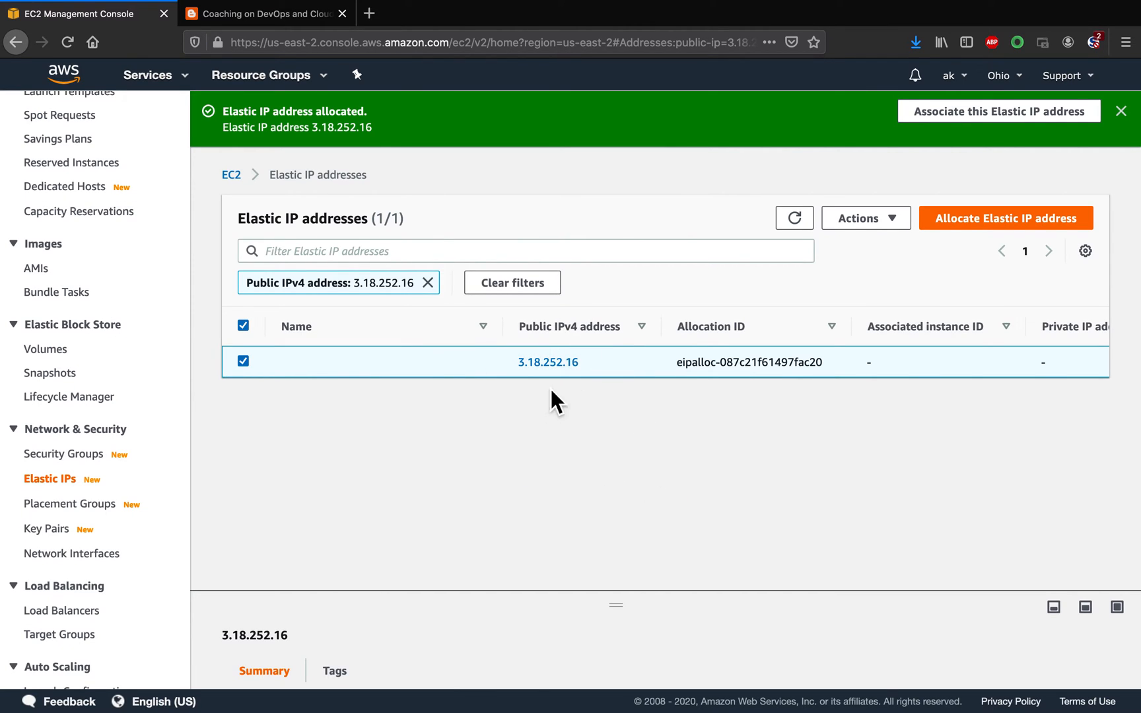
pyautogui.moveTo(560, 378)
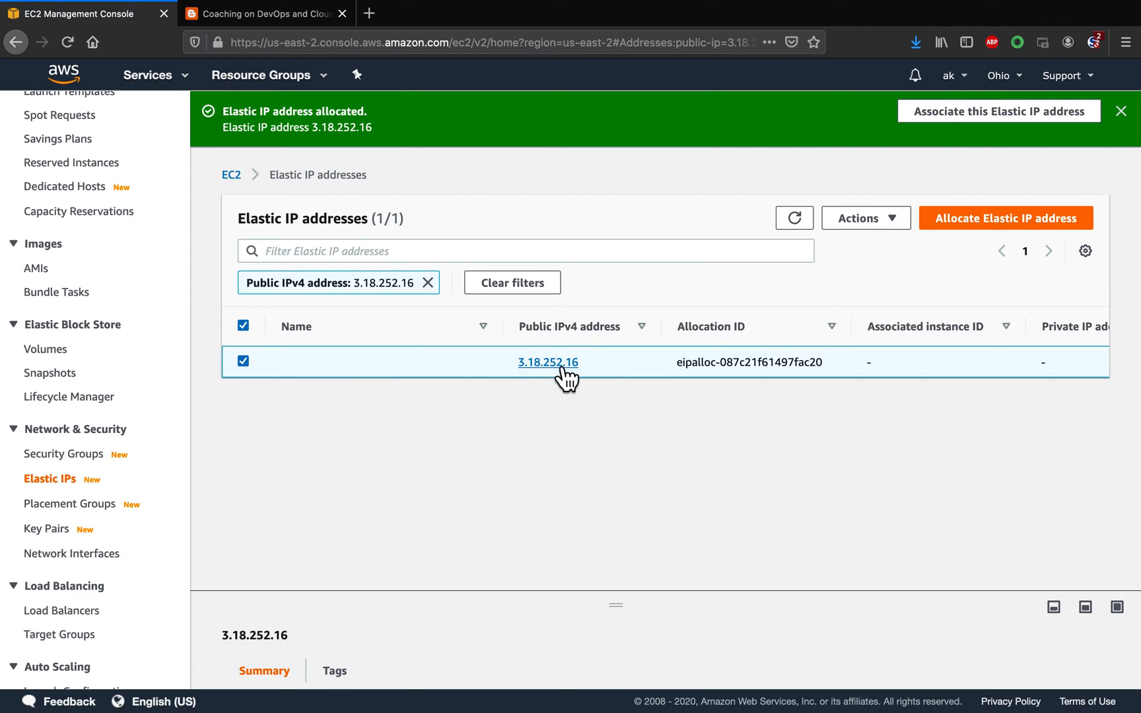
pyautogui.moveTo(99, 297)
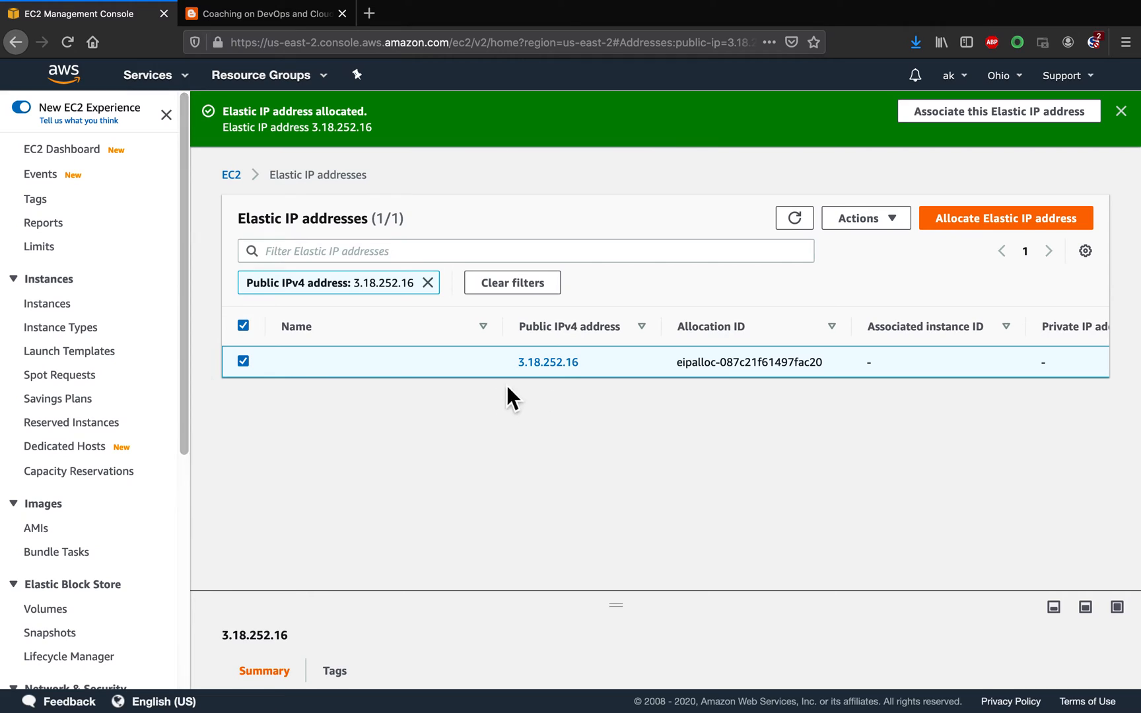
pyautogui.moveTo(537, 385)
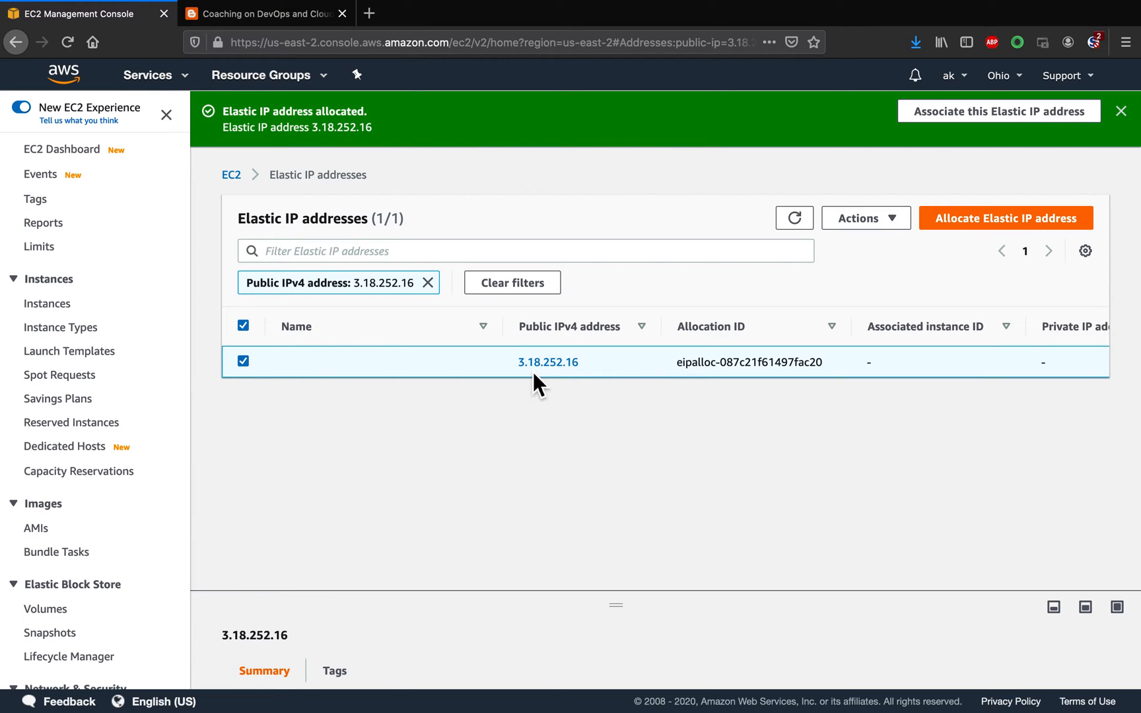
# Check Jenkins-Ec2 has no Elastic IP, then select 3.18.252.16 and open its Actions menu.
pyautogui.click(47, 303)
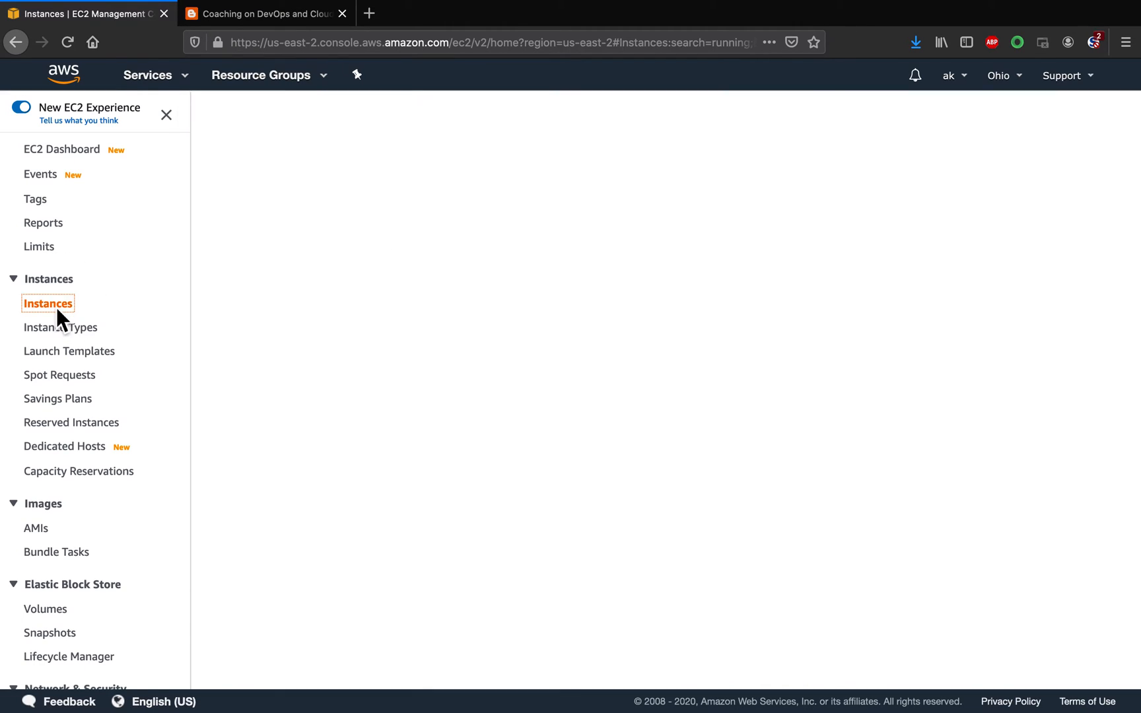
pyautogui.click(43, 303)
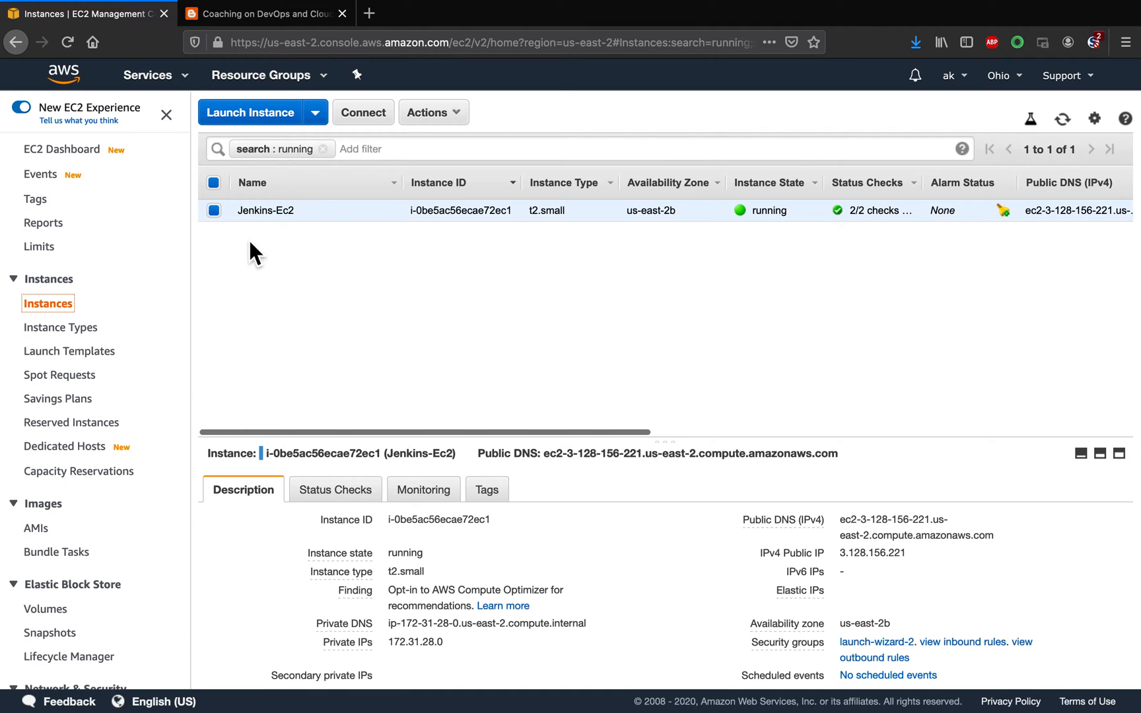
pyautogui.moveTo(137, 449)
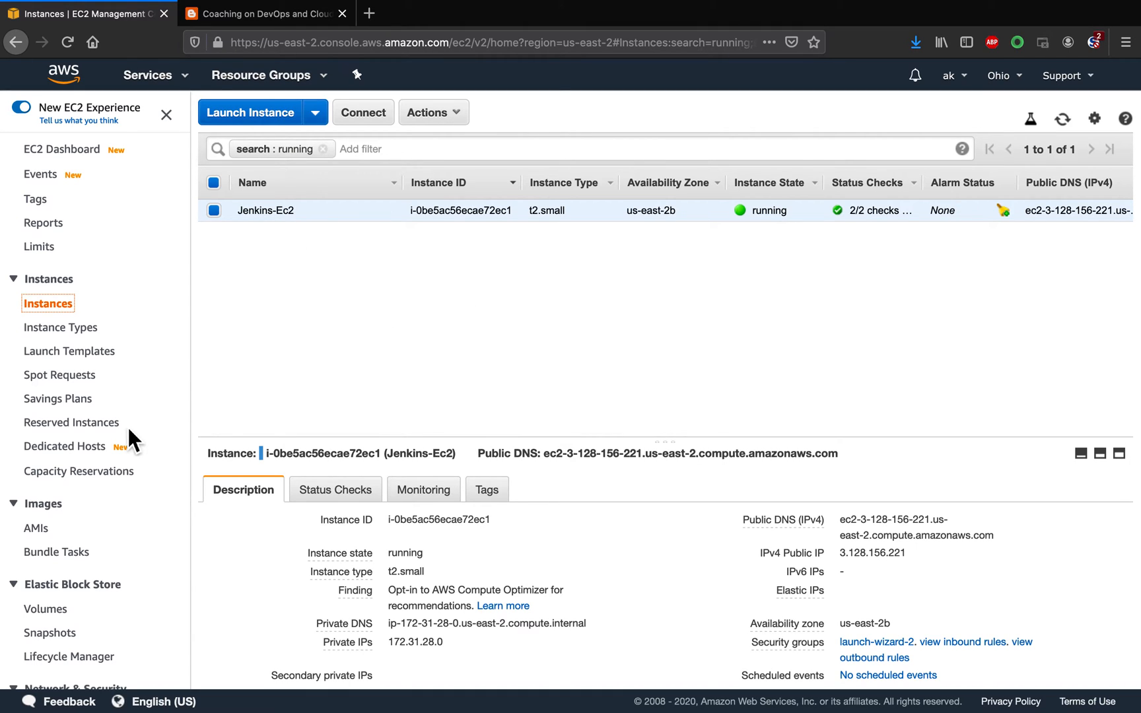
pyautogui.scroll(-3)
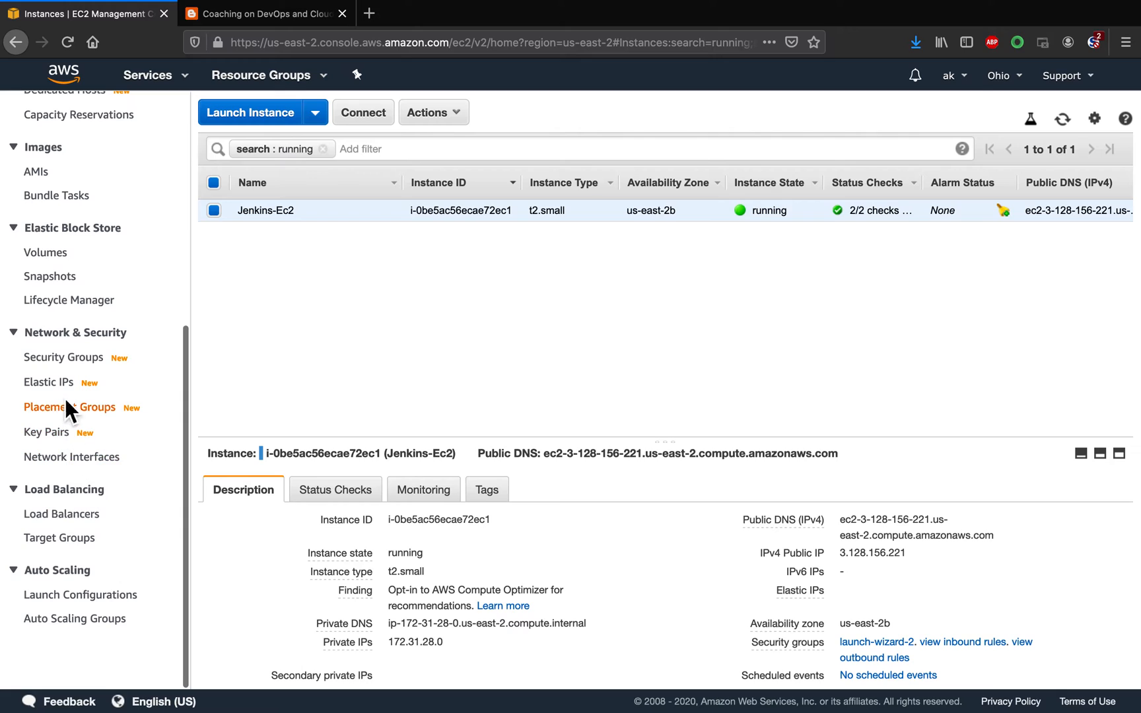
pyautogui.click(43, 382)
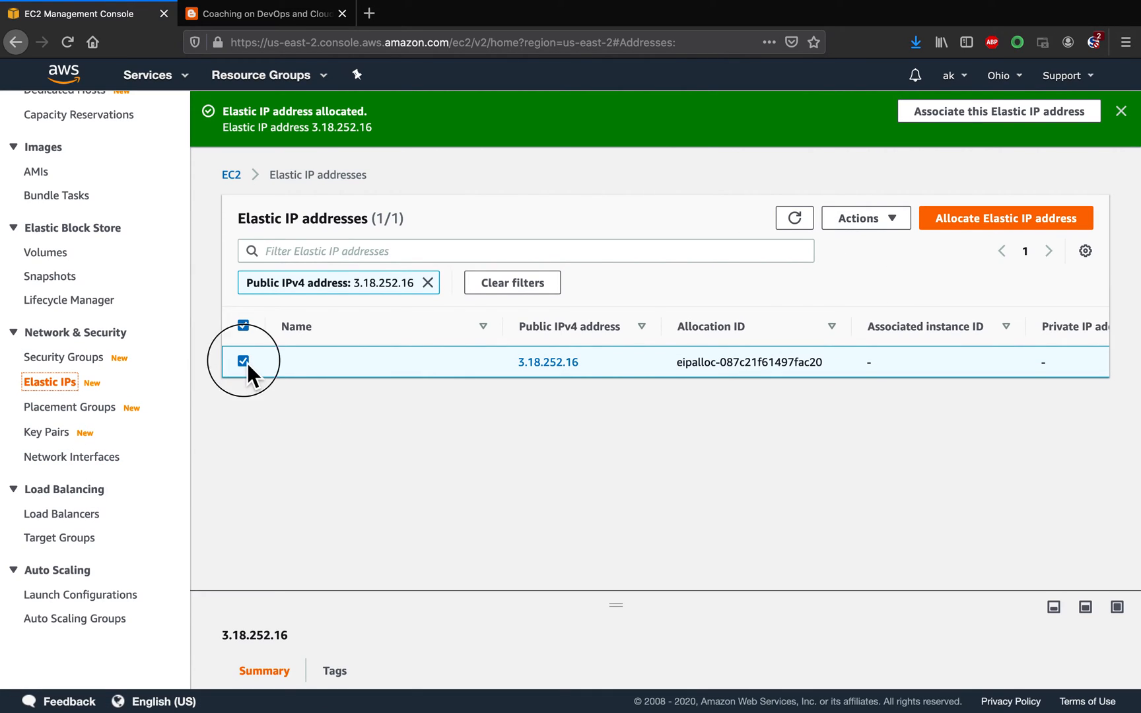
pyautogui.moveTo(773, 277)
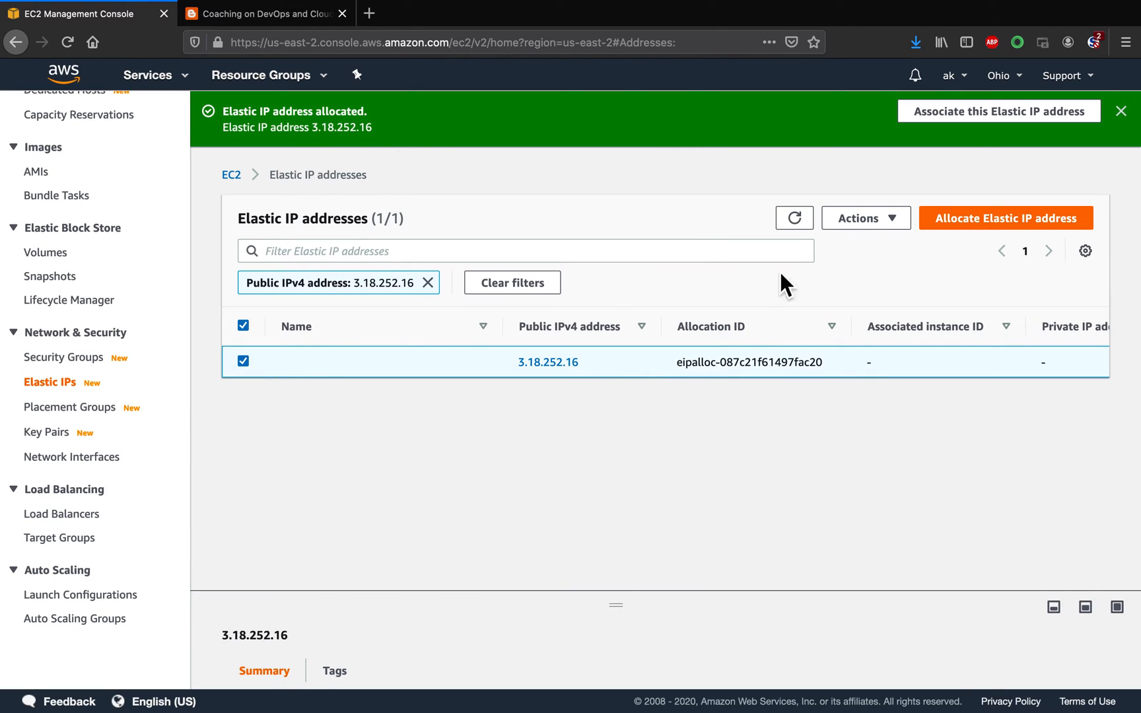
pyautogui.click(866, 218)
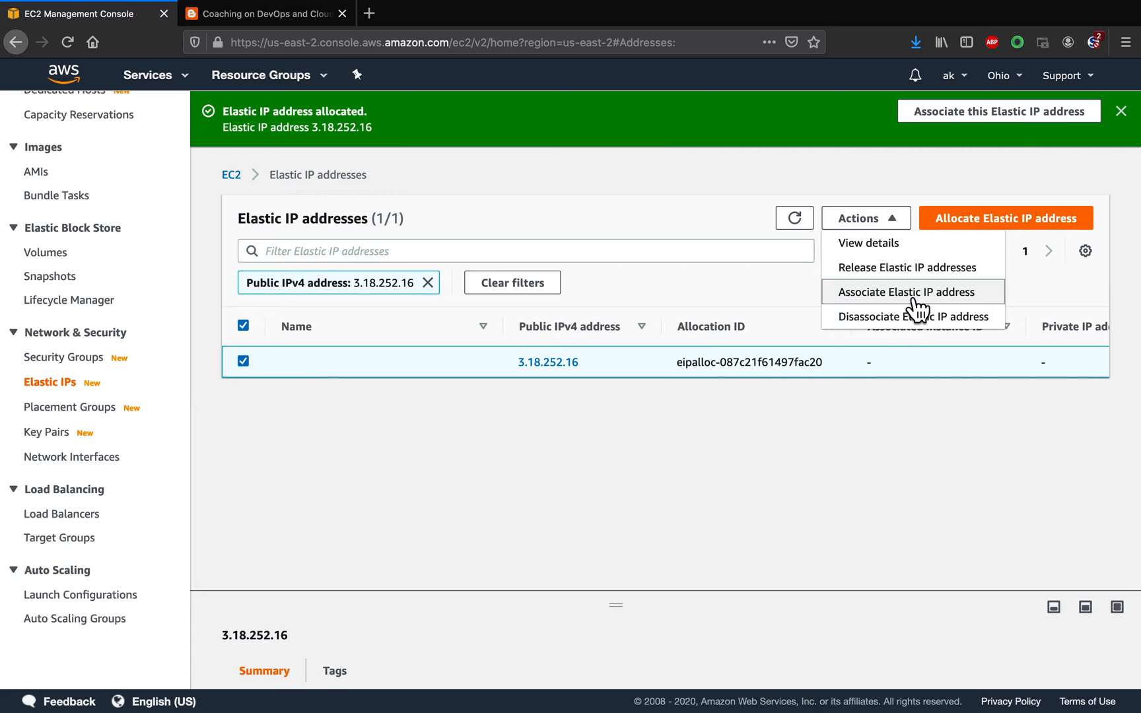
# Associate 3.18.252.16 with instance Jenkins-Ec2, private IP 172.31.28.0, with reassociation allowed.
pyautogui.click(906, 292)
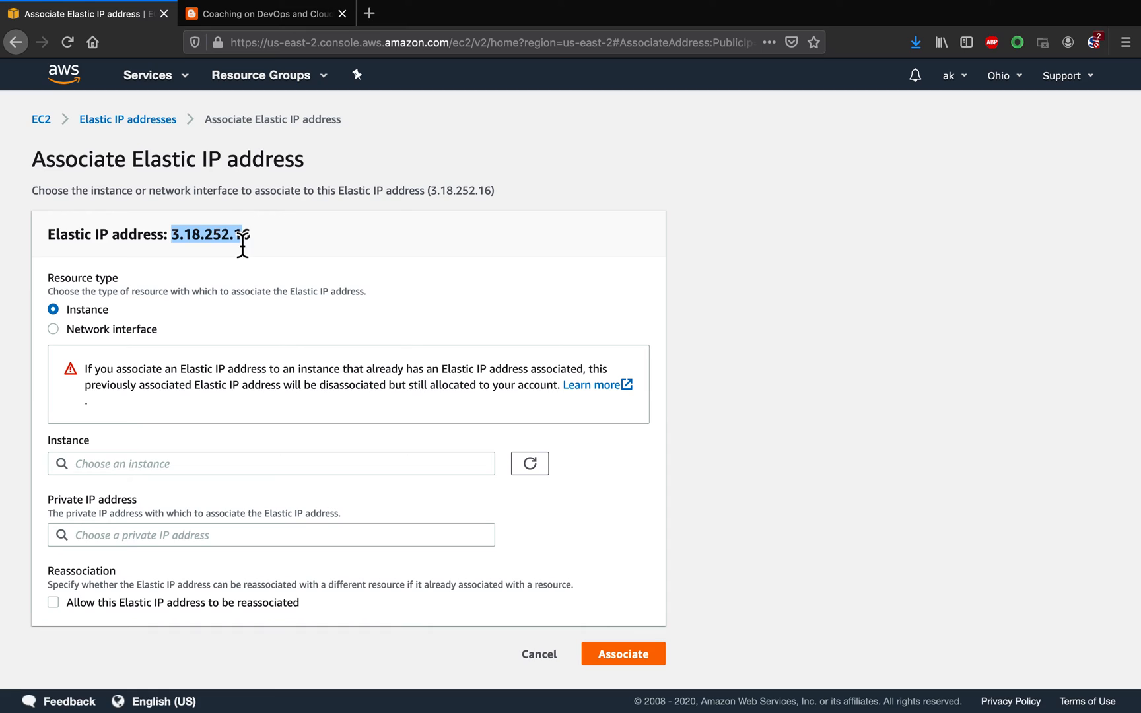
pyautogui.click(270, 463)
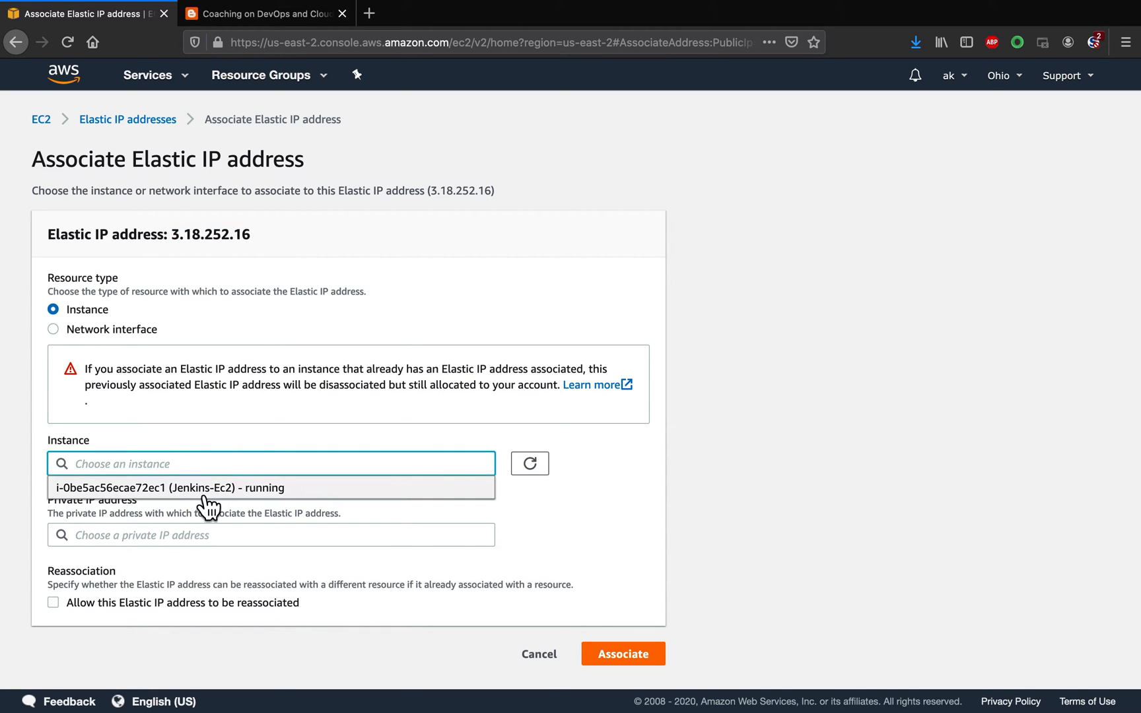
pyautogui.click(165, 488)
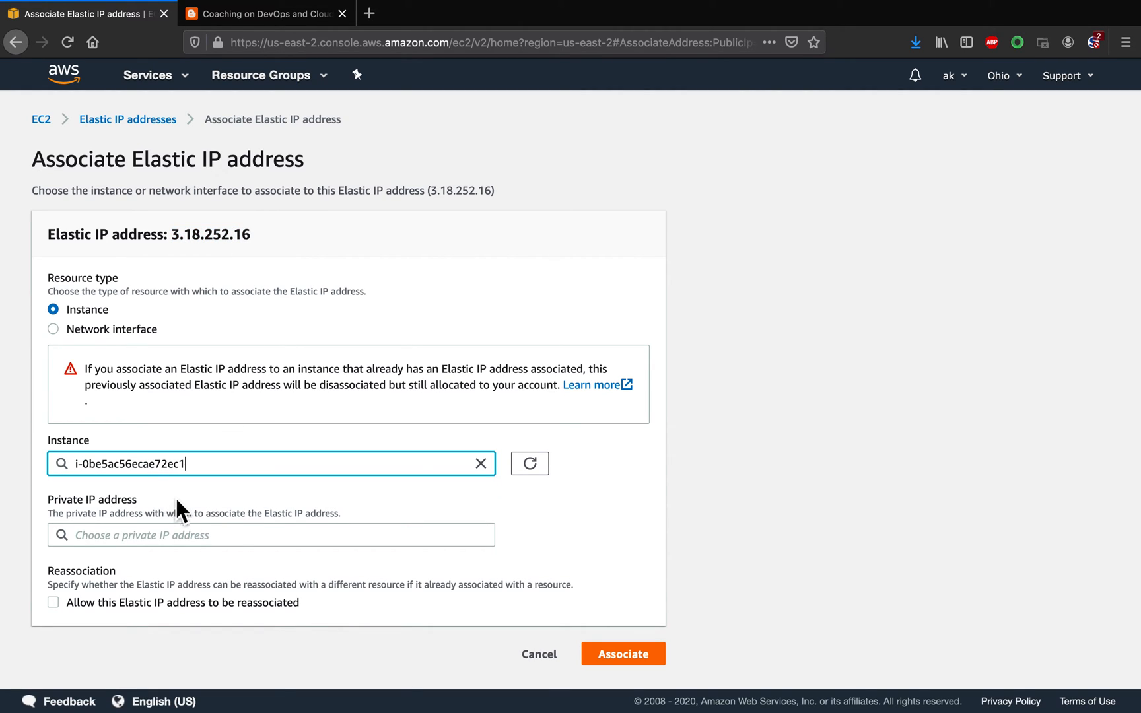
pyautogui.click(270, 534)
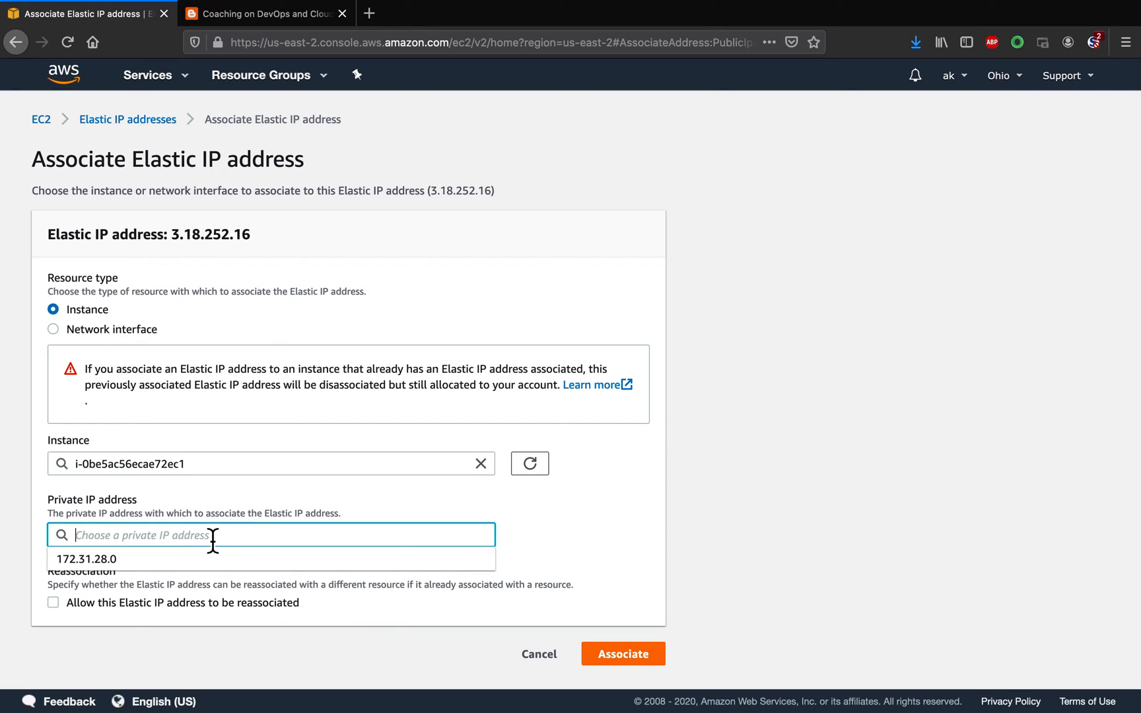
pyautogui.moveTo(127, 569)
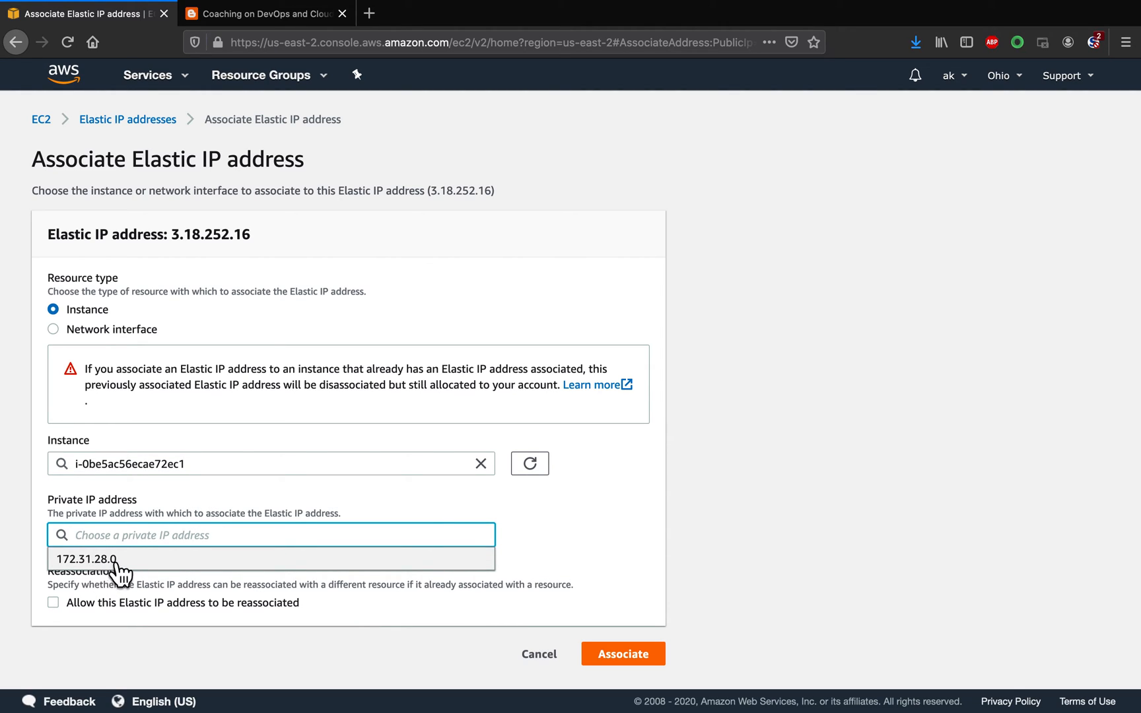
pyautogui.click(84, 560)
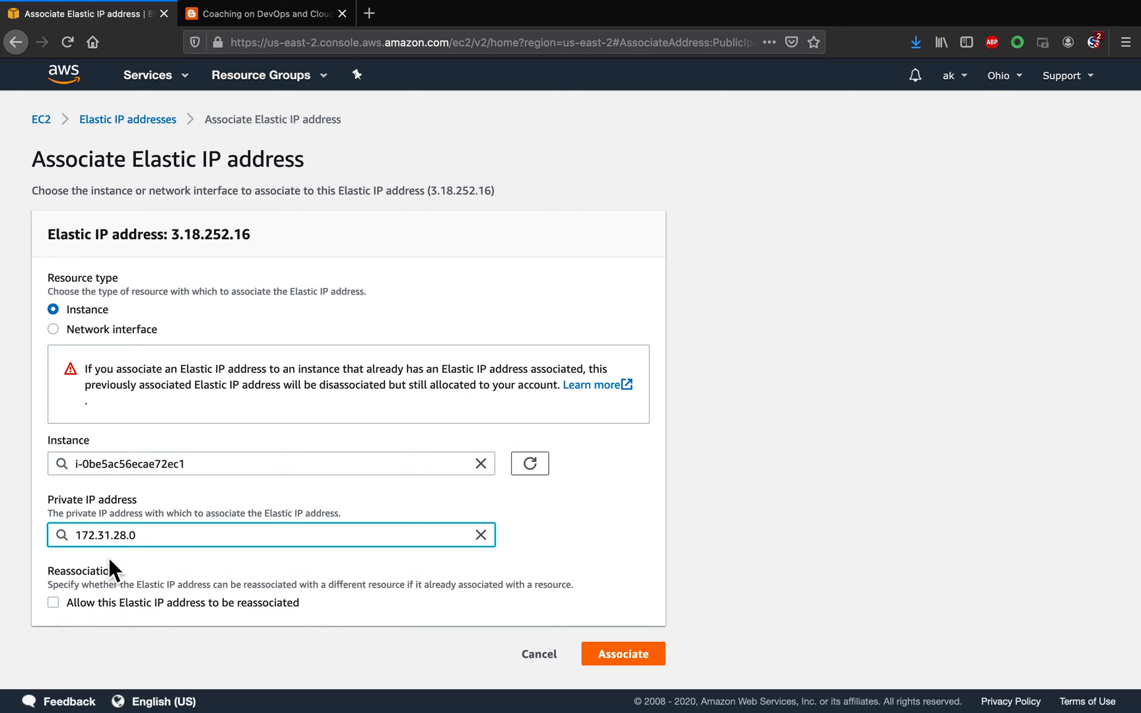
pyautogui.moveTo(59, 632)
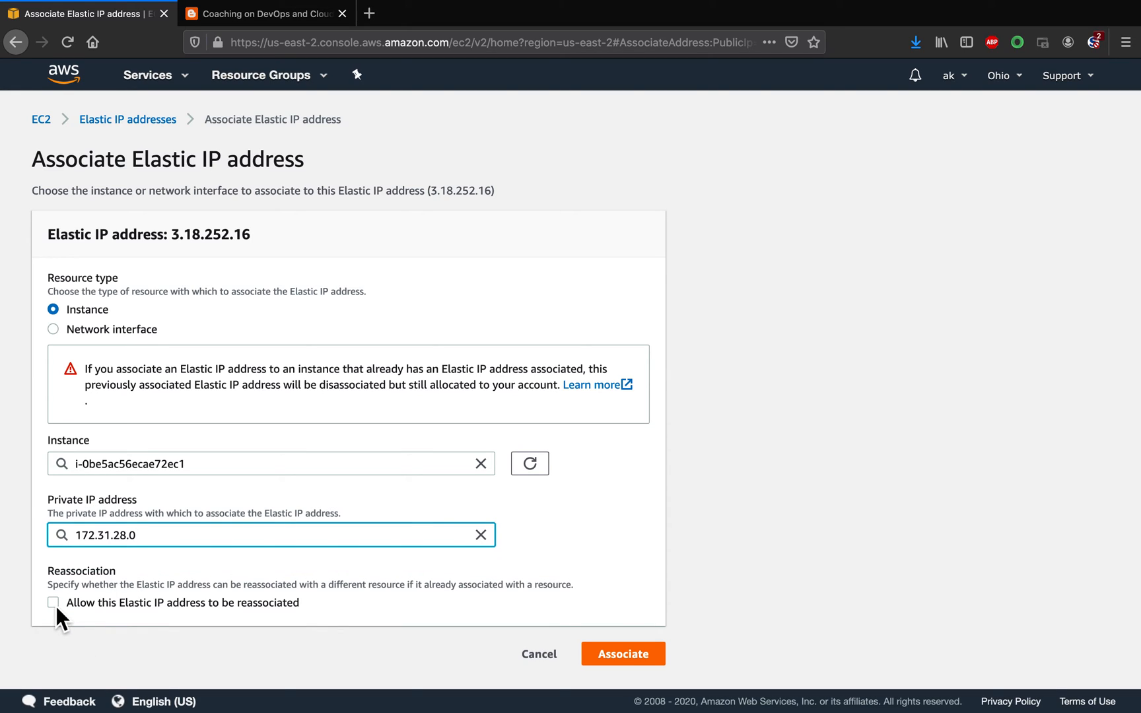
pyautogui.click(53, 602)
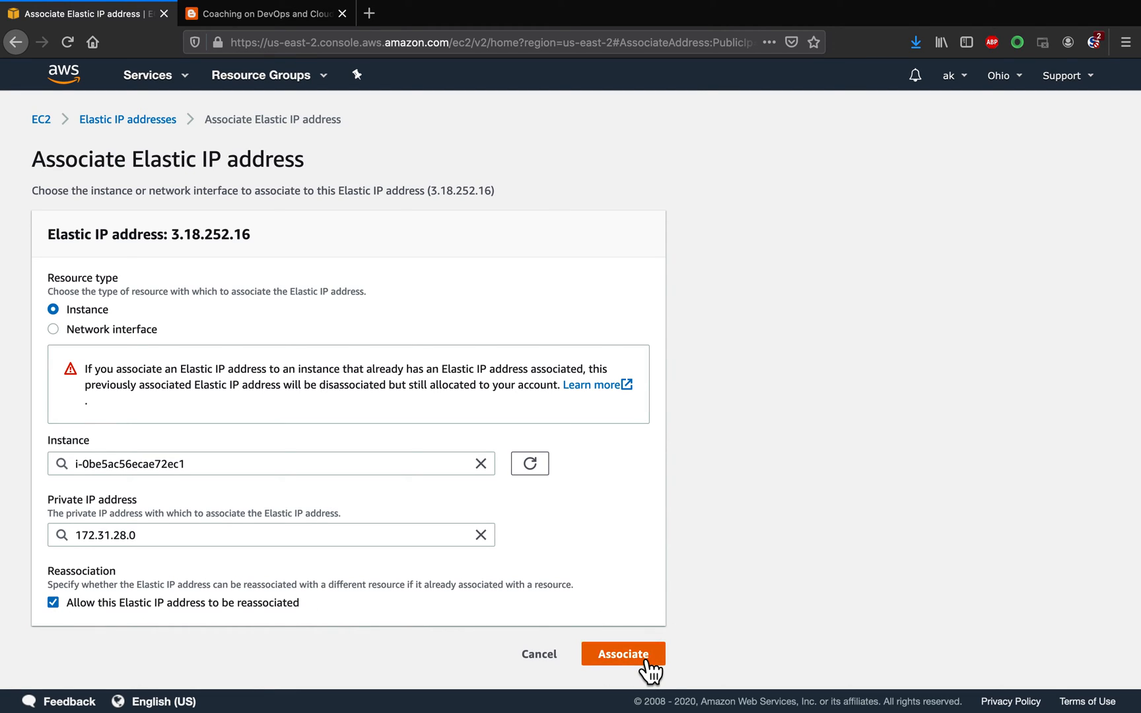
pyautogui.click(623, 654)
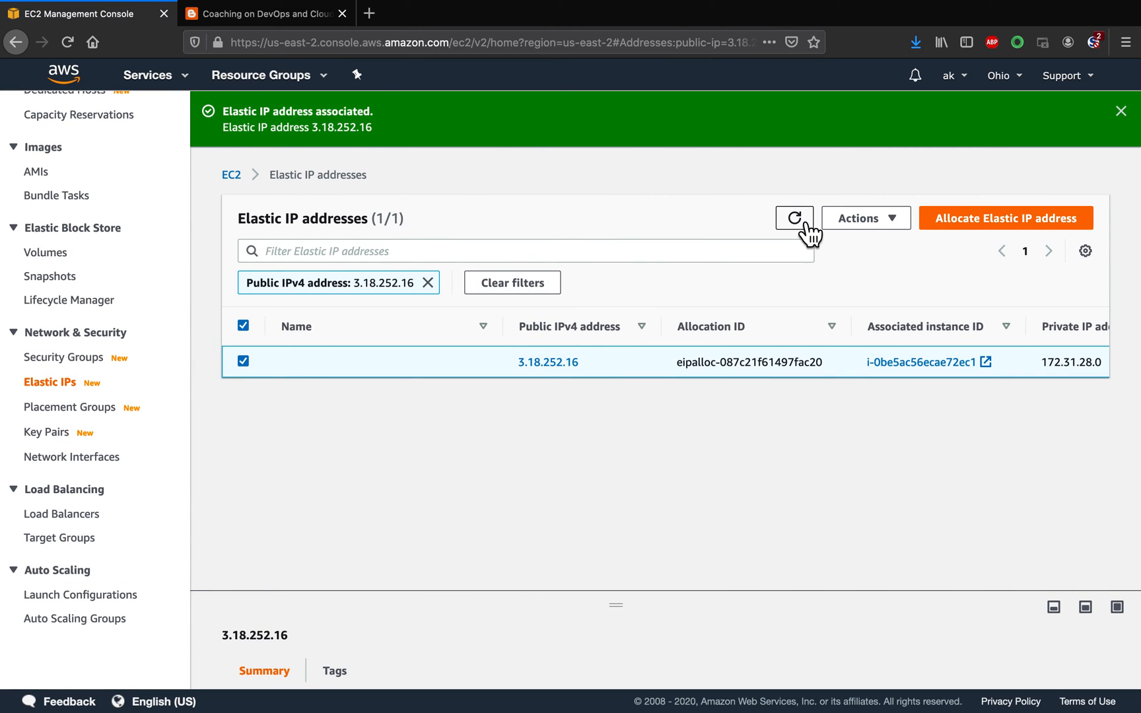
pyautogui.moveTo(148, 342)
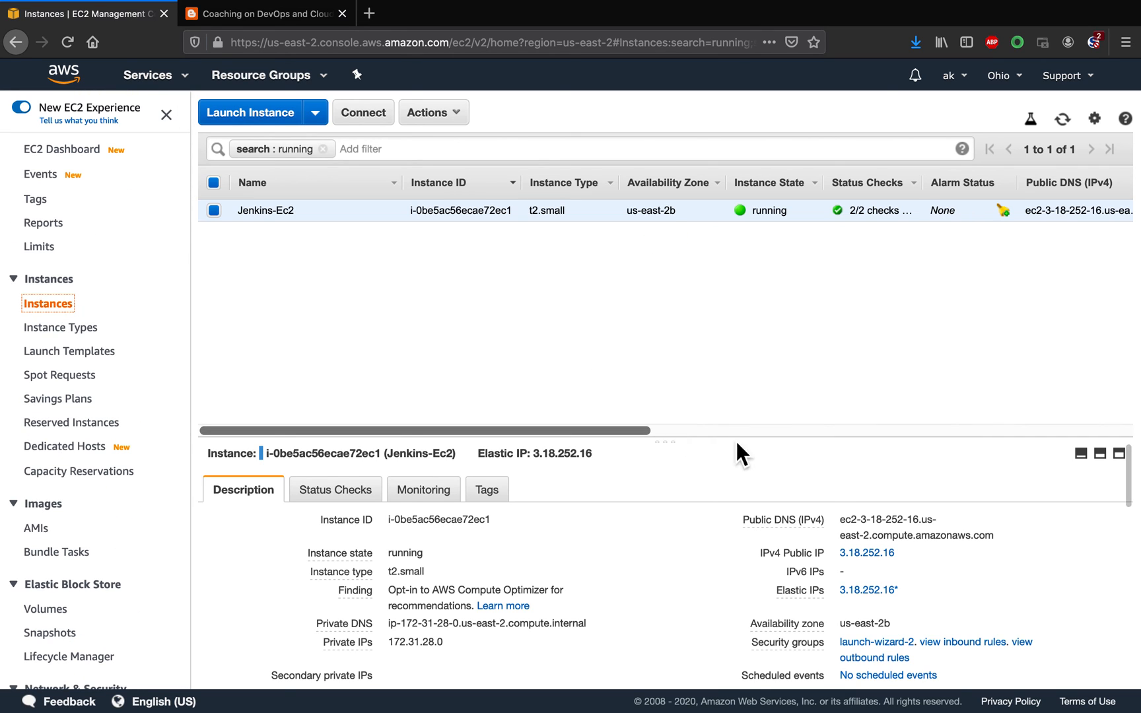
pyautogui.moveTo(848, 568)
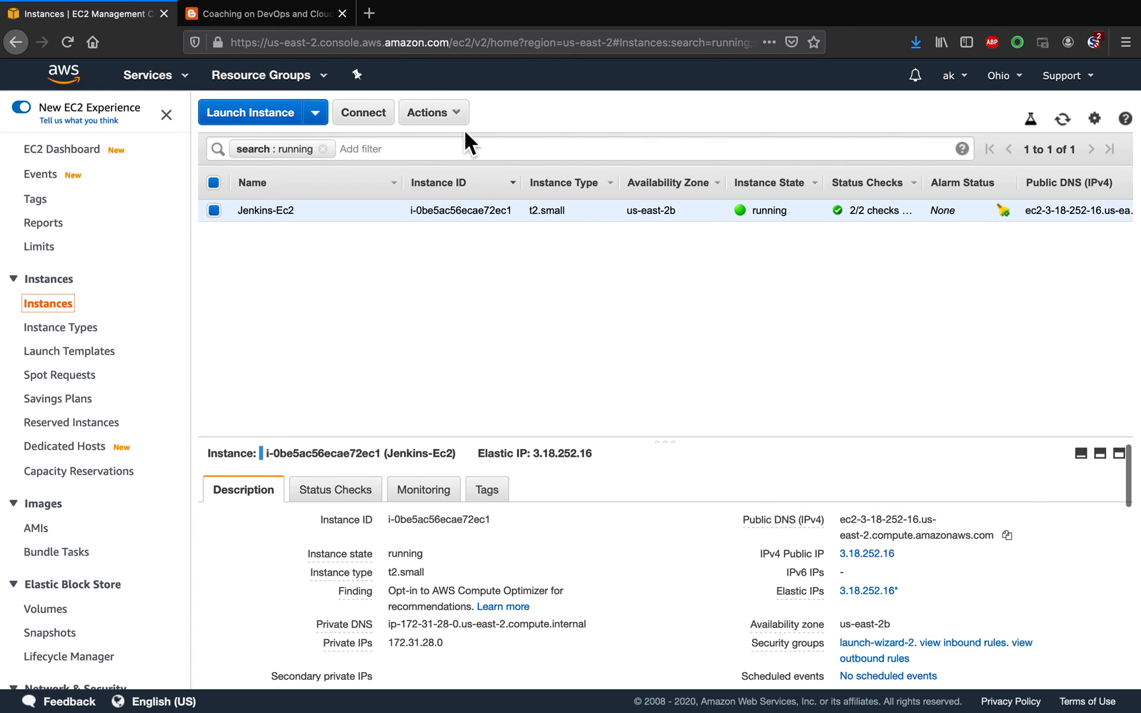
pyautogui.moveTo(808, 482)
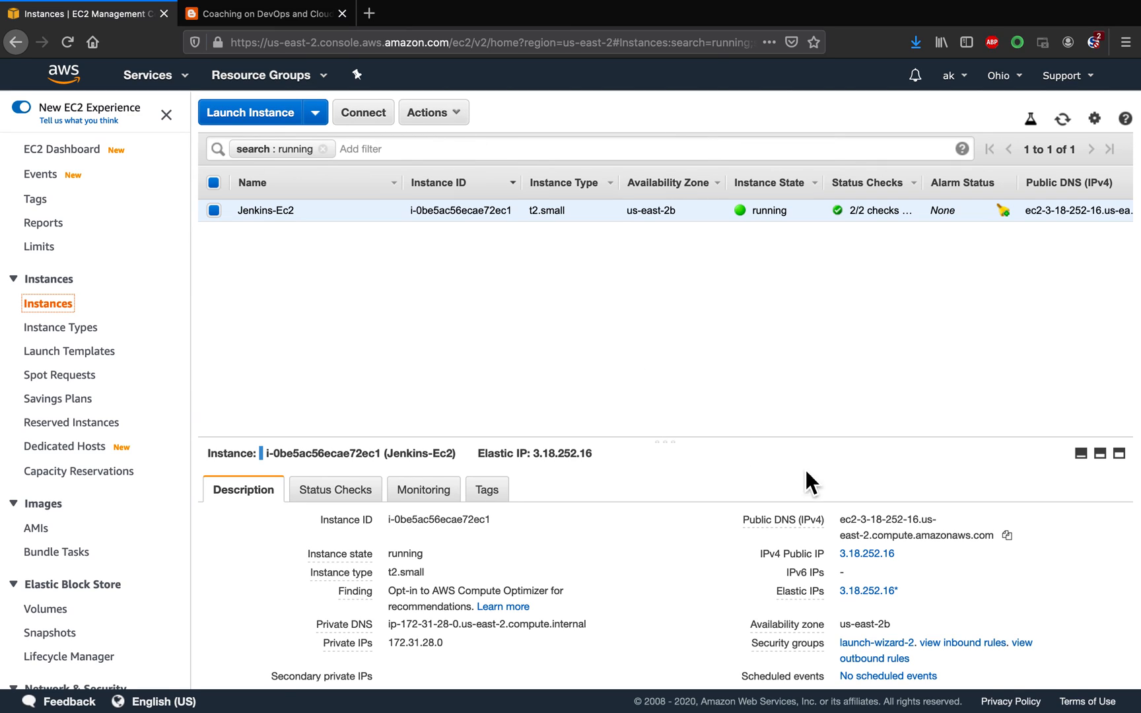
pyautogui.moveTo(844, 537)
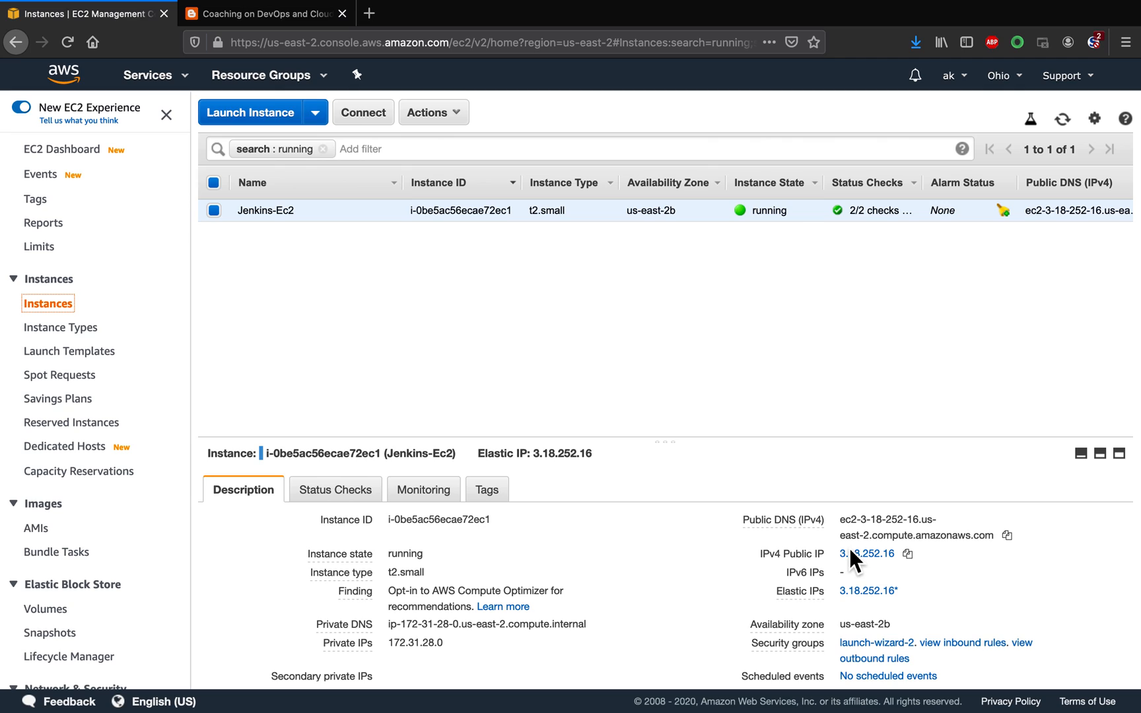
pyautogui.moveTo(584, 407)
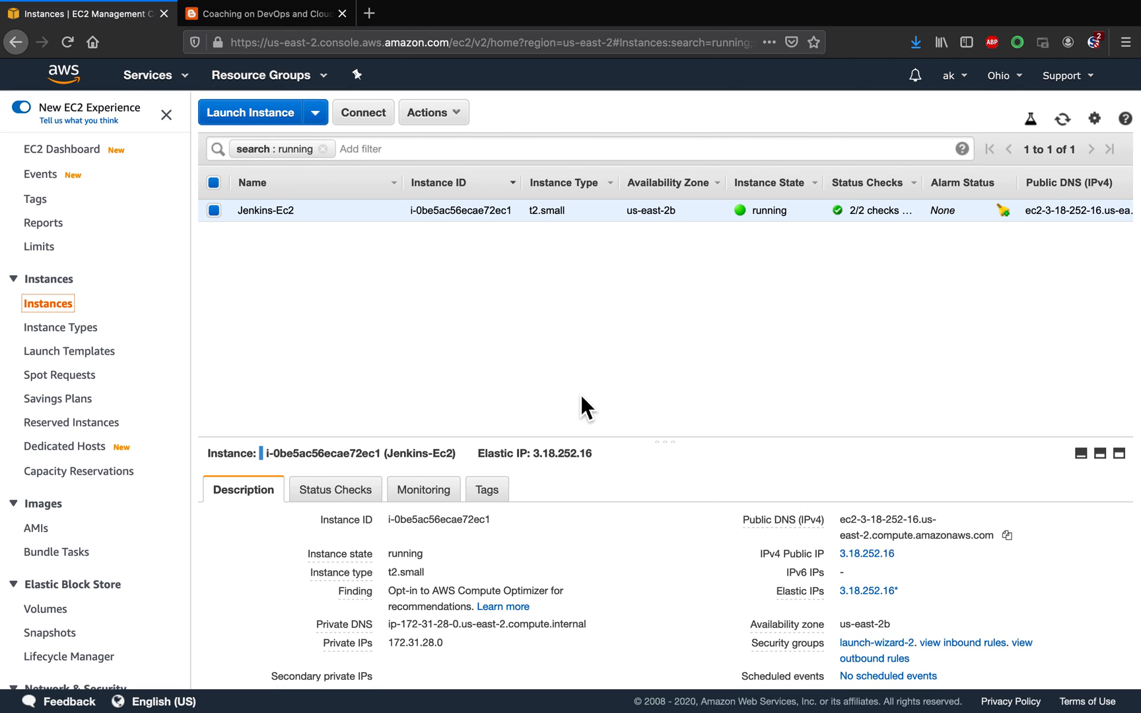
pyautogui.moveTo(270, 141)
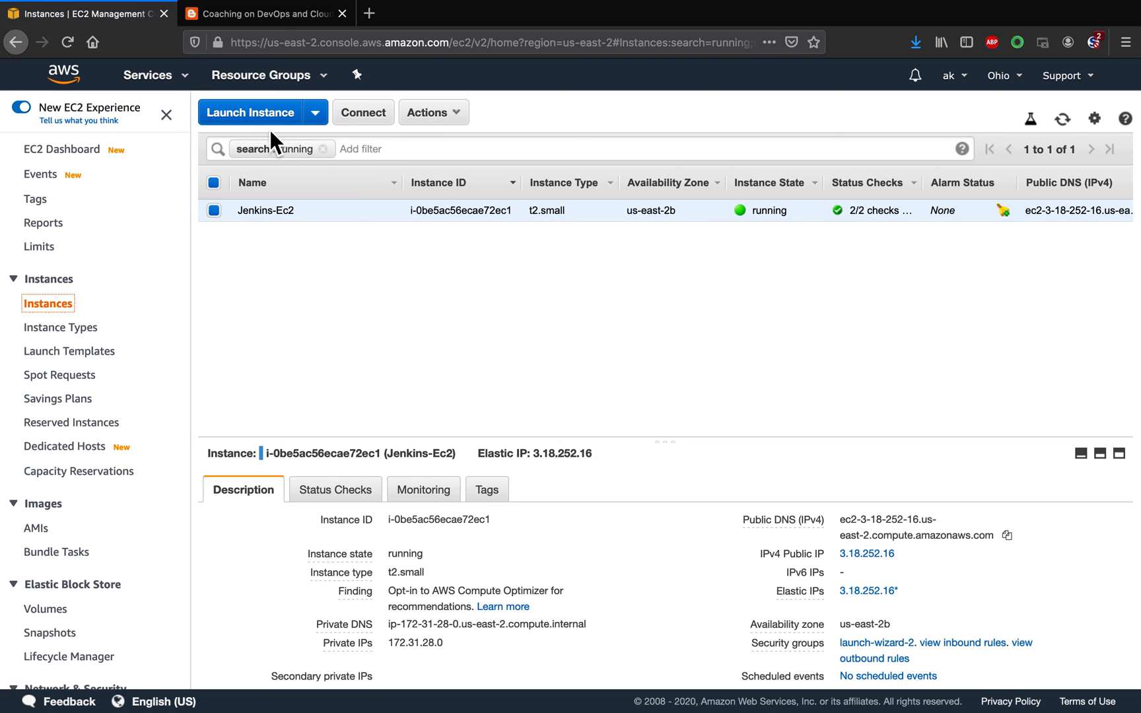
pyautogui.moveTo(817, 38)
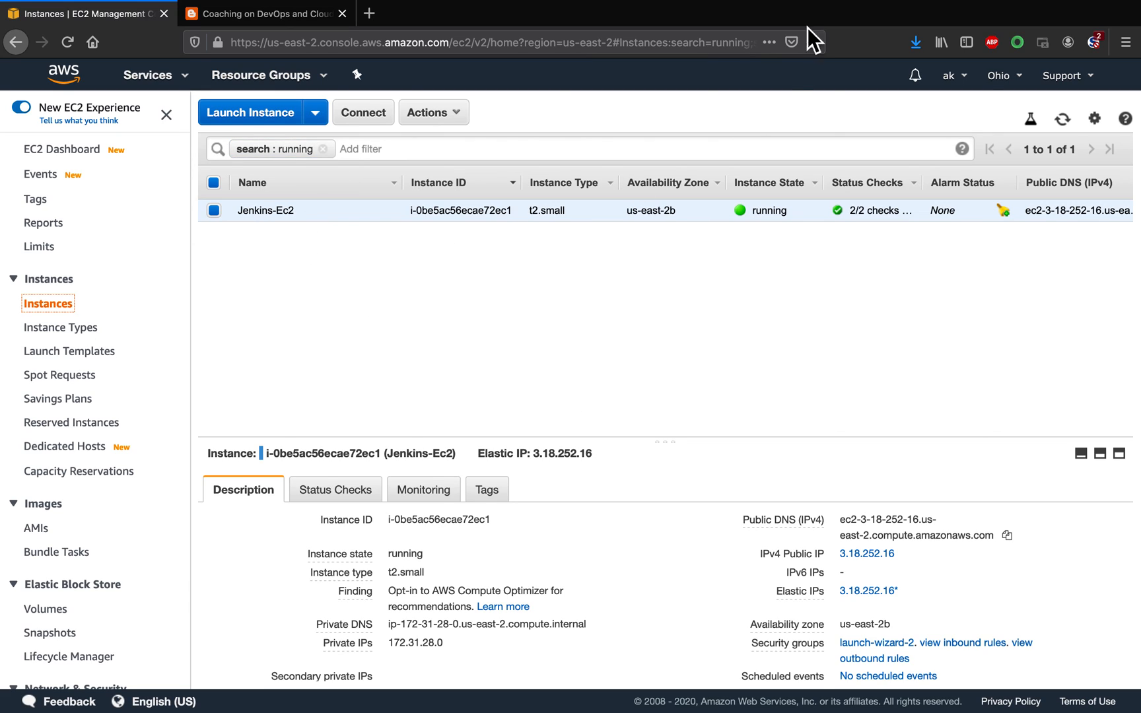